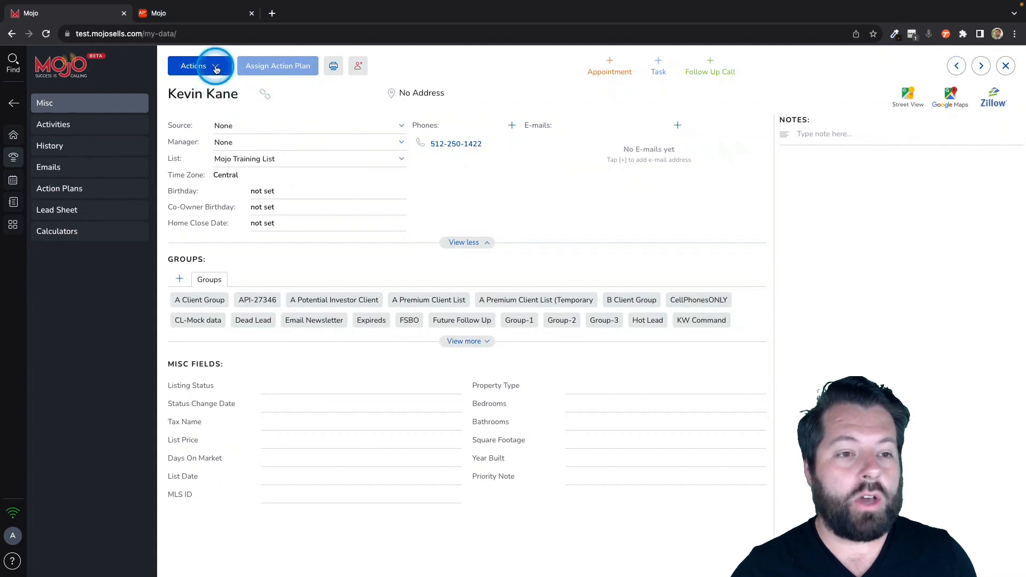
click(199, 65)
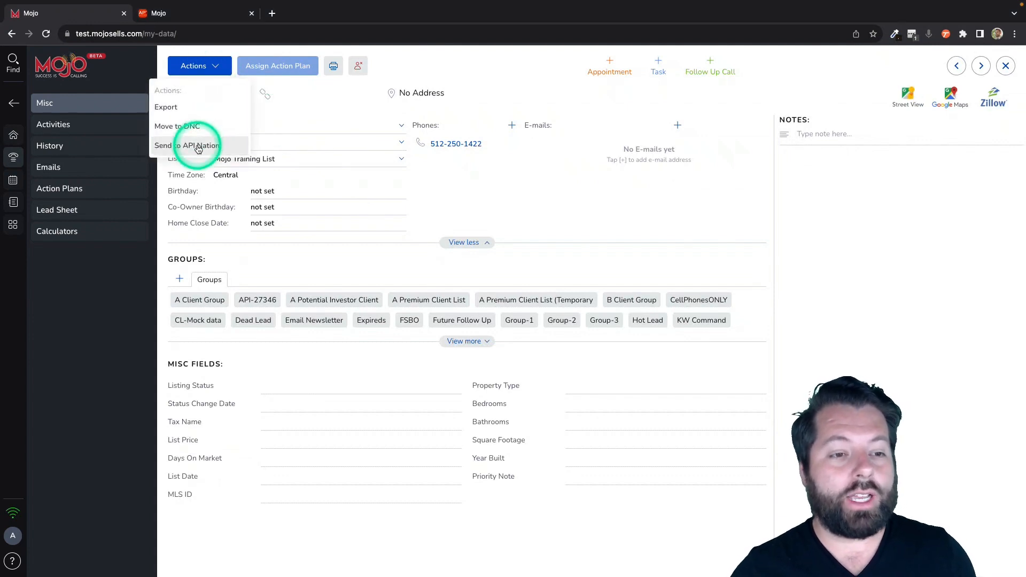
click(189, 146)
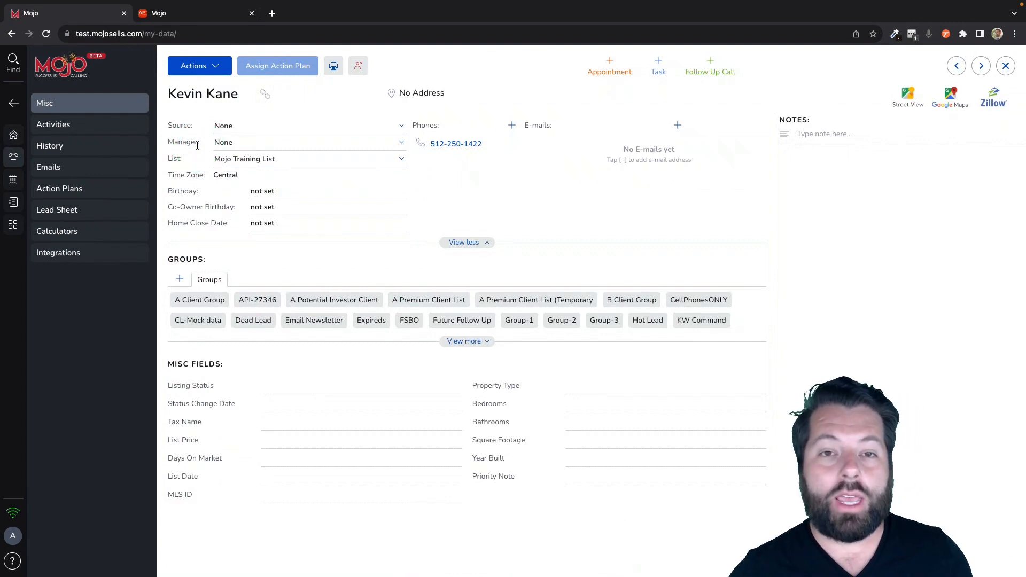
click(58, 252)
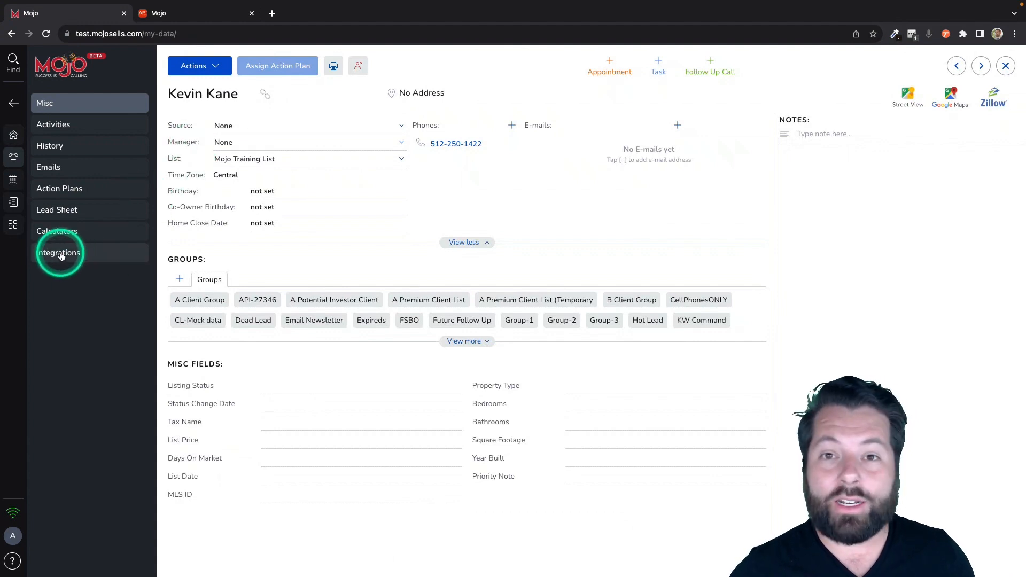
click(58, 252)
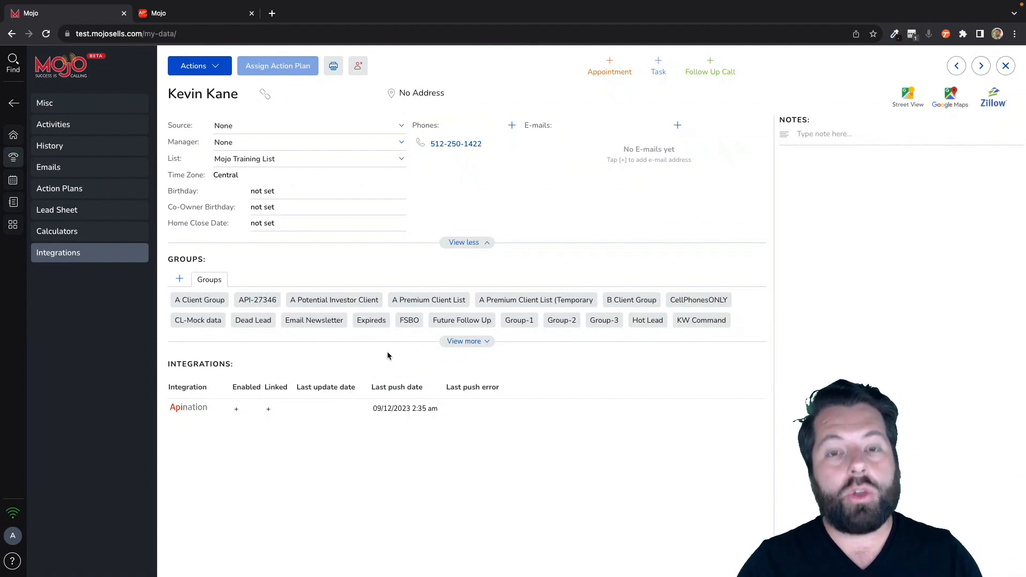
- From apination.com's Start Syncing catalogue, reach the Mojo app's page of syncable apps
click(188, 407)
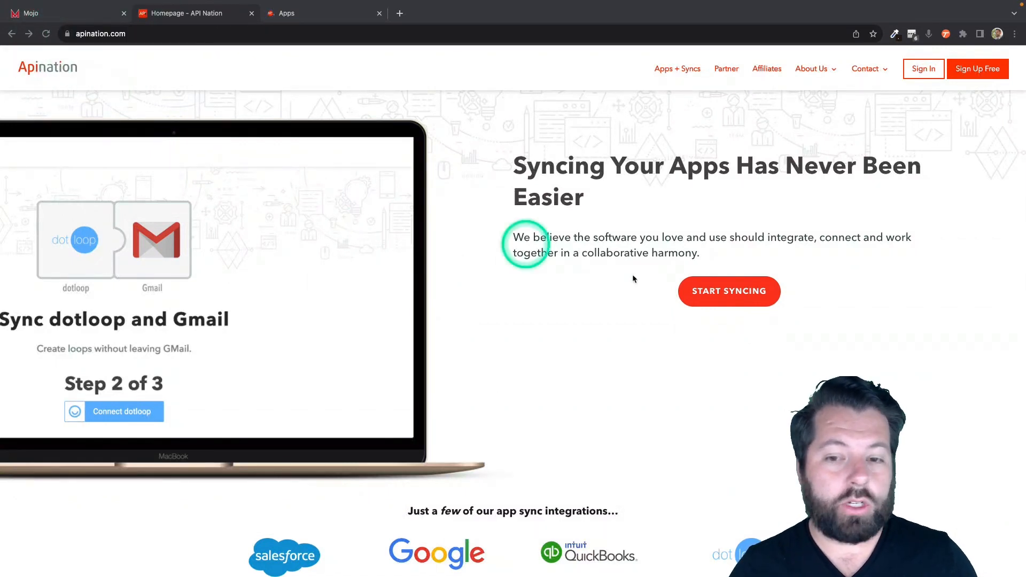
click(728, 291)
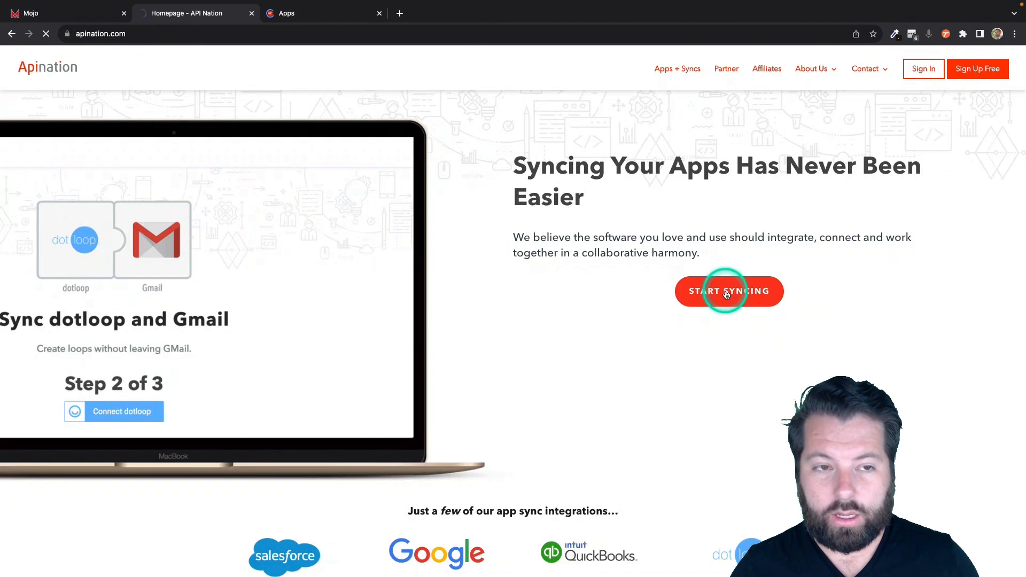
click(728, 291)
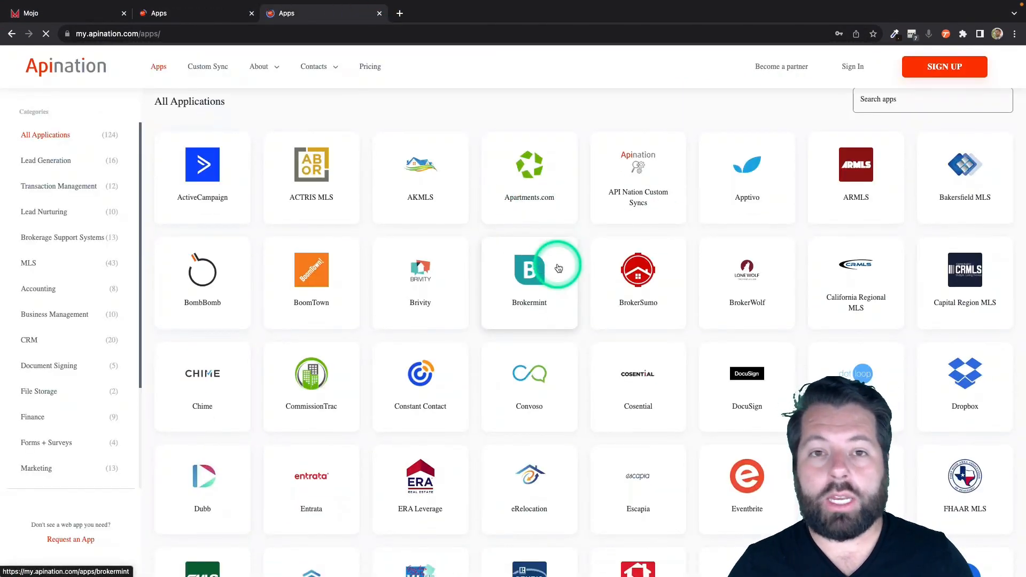
scroll(down, 3)
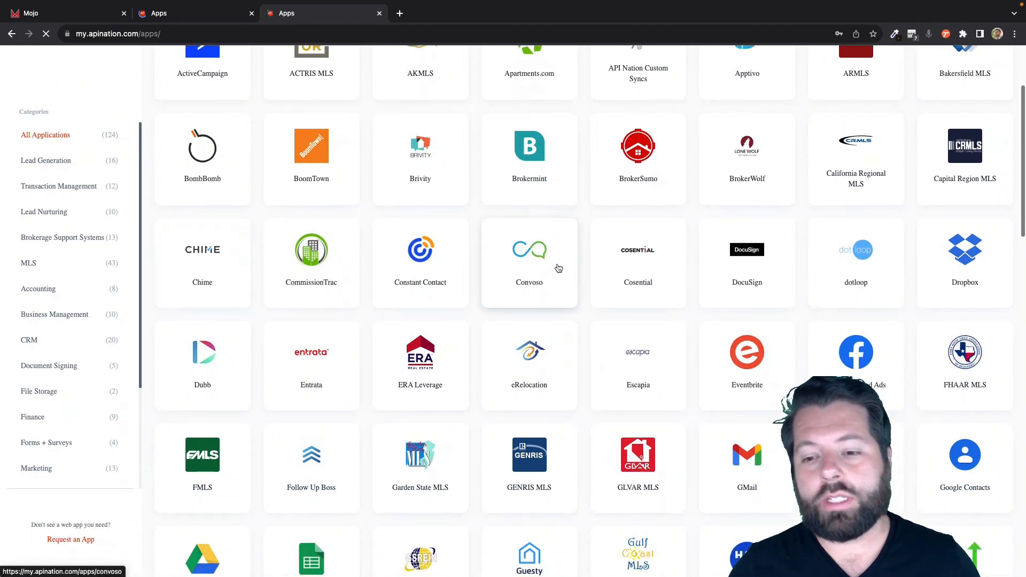
scroll(down, 3)
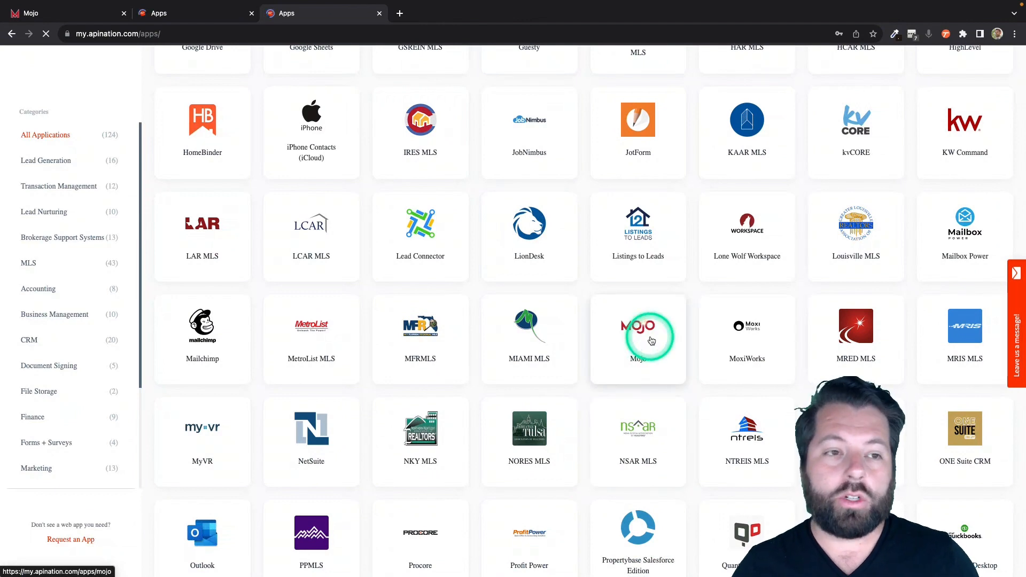
click(638, 337)
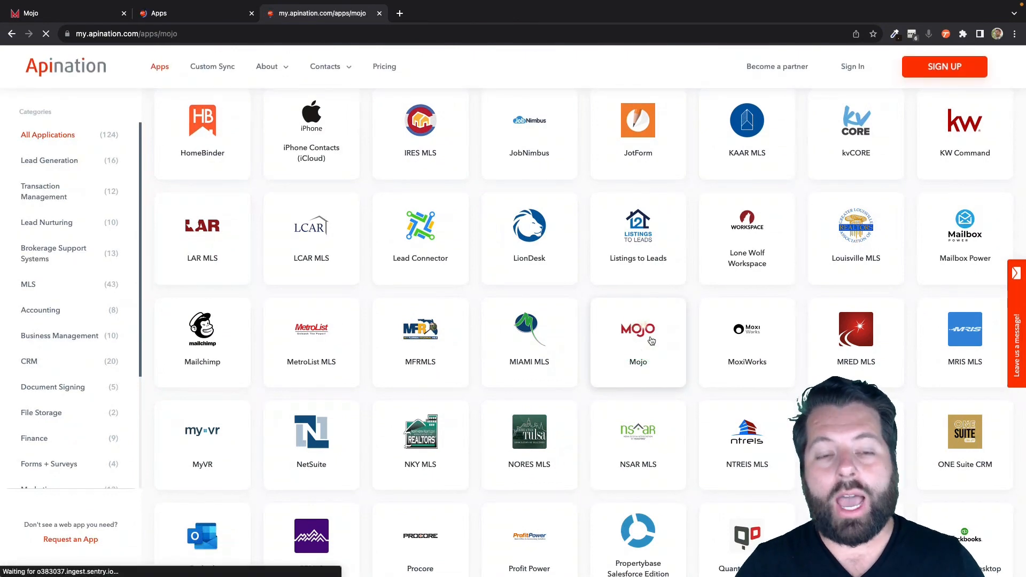
click(637, 340)
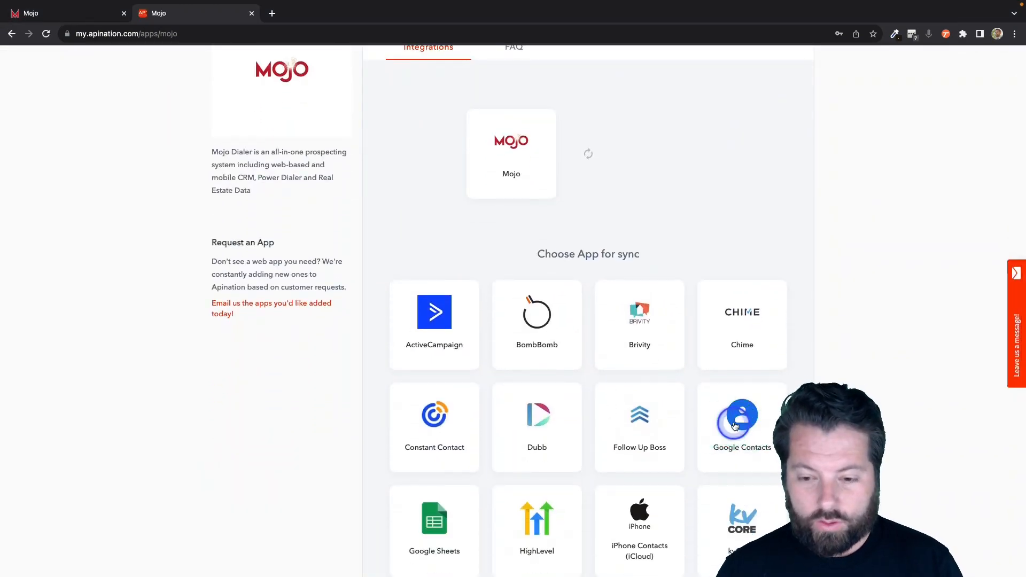
- Activate the 'Mojo contacts to Google Contacts people' sync, reaching its sign-in page
click(742, 426)
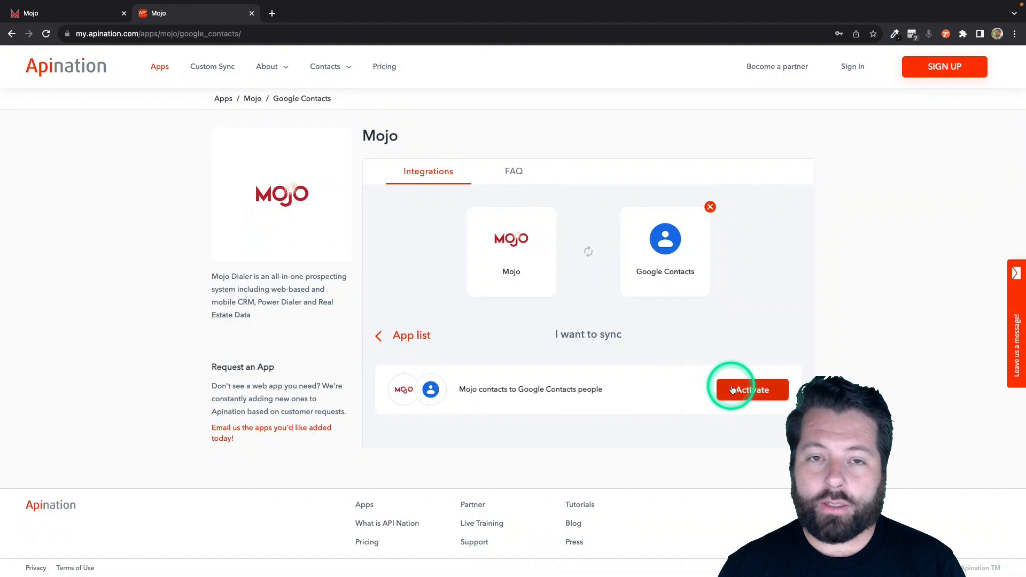
click(751, 389)
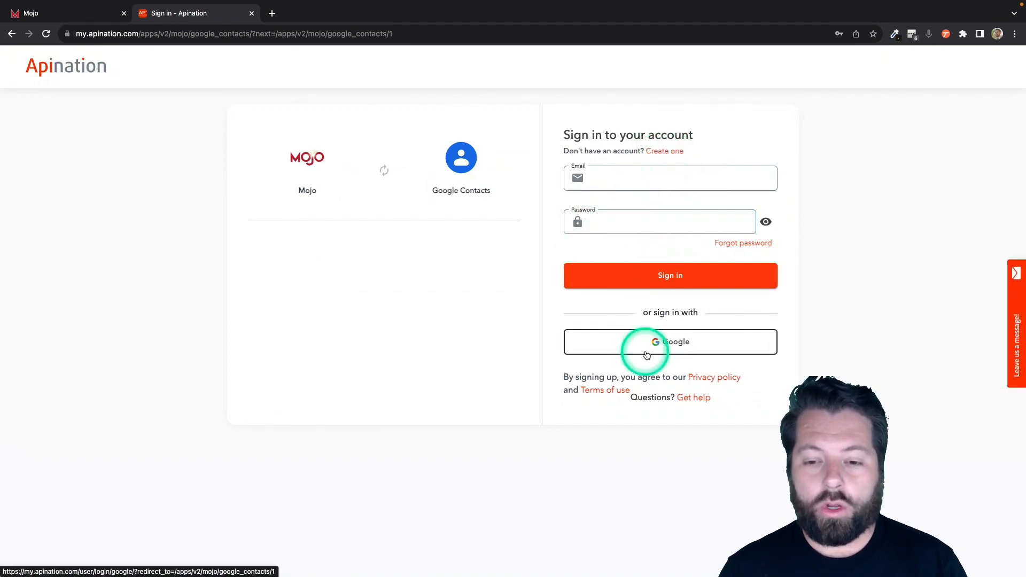
- Sign in to Apination with Google and connect the Mojo account using saved credentials
click(669, 341)
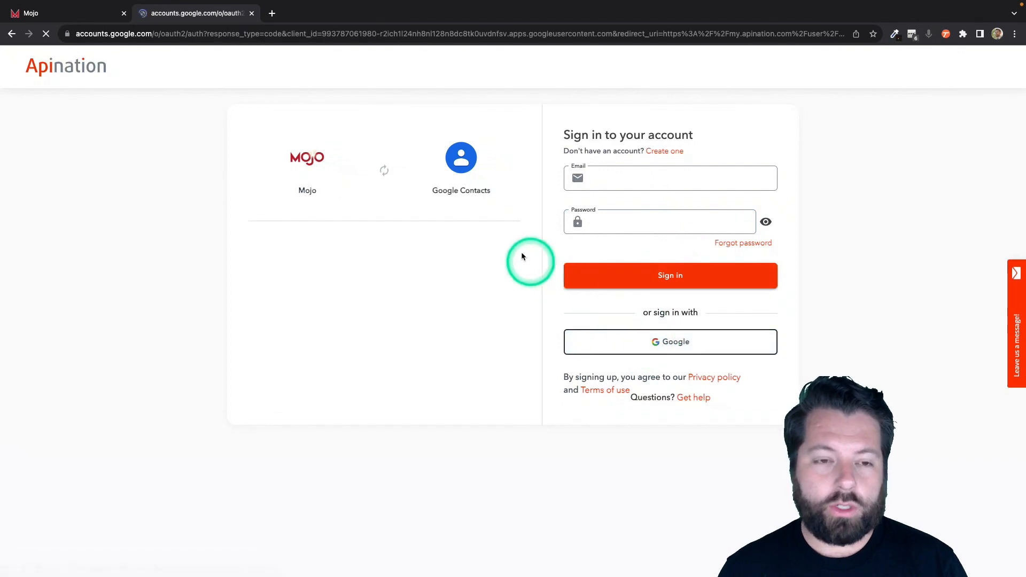
click(669, 341)
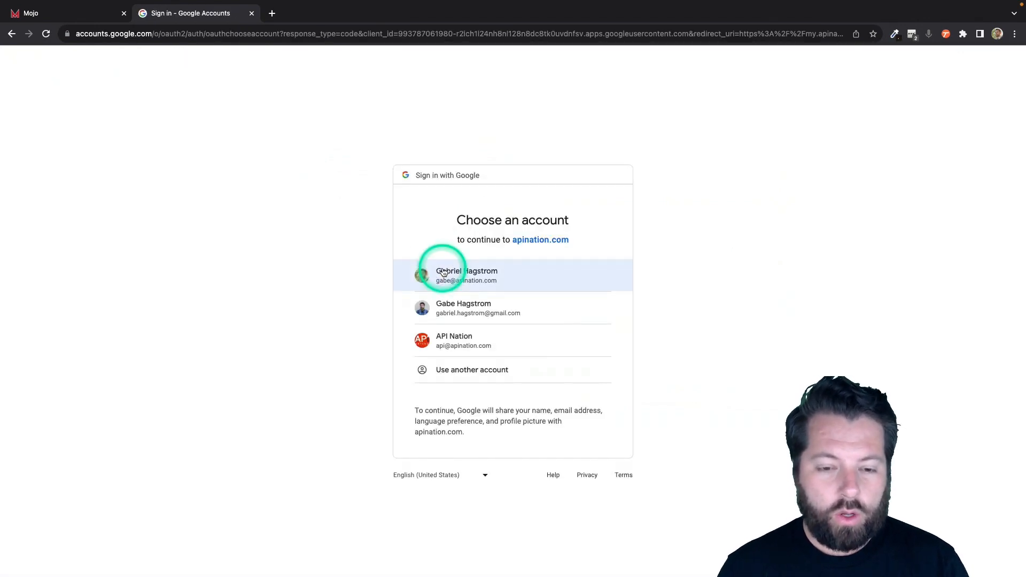
click(467, 275)
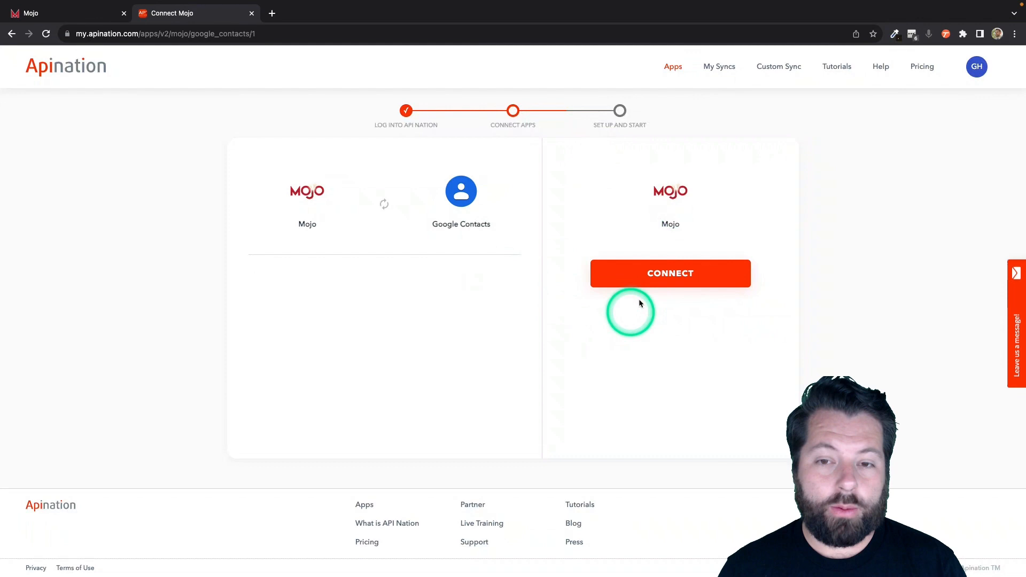
click(671, 273)
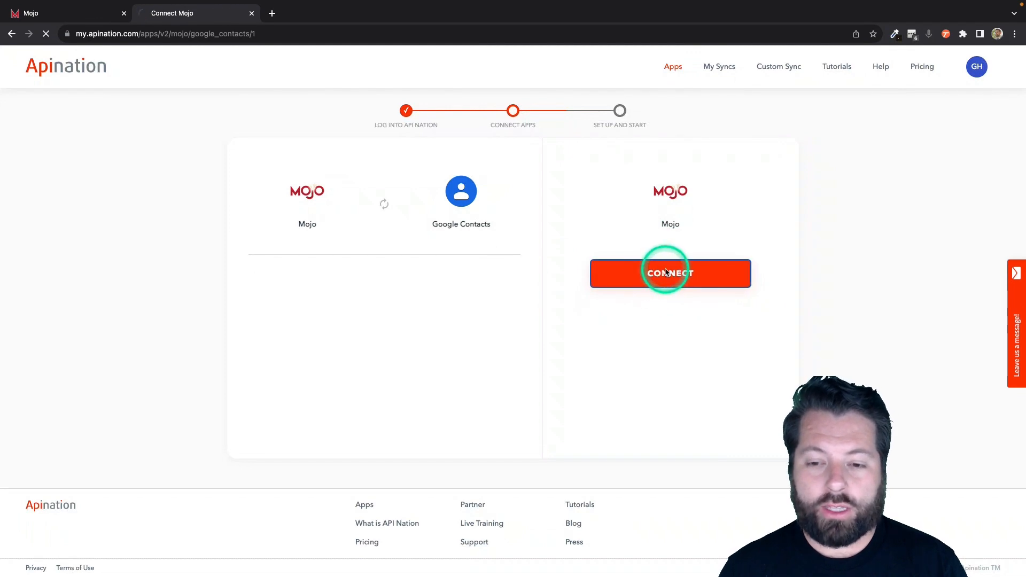
click(669, 273)
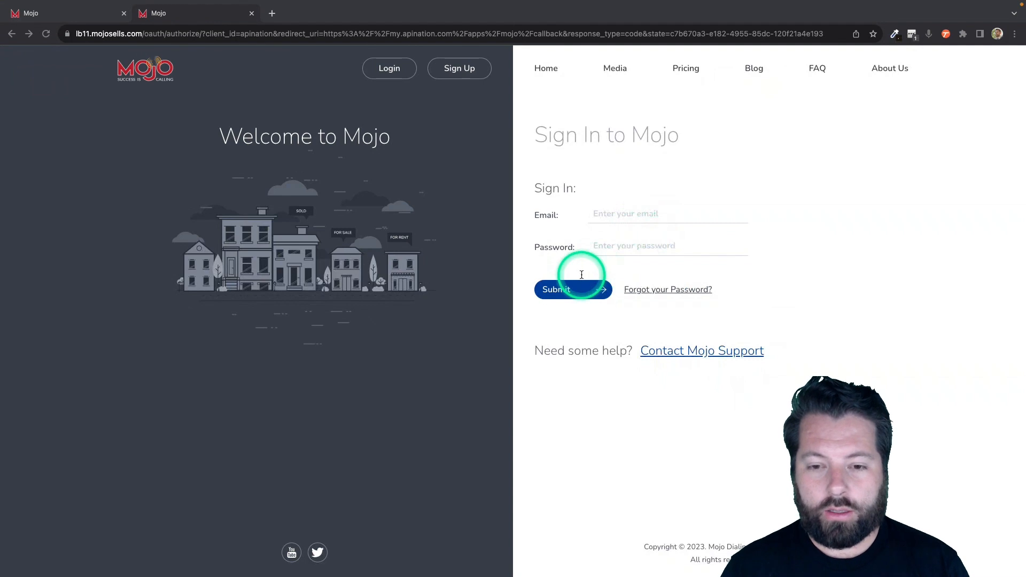
click(556, 290)
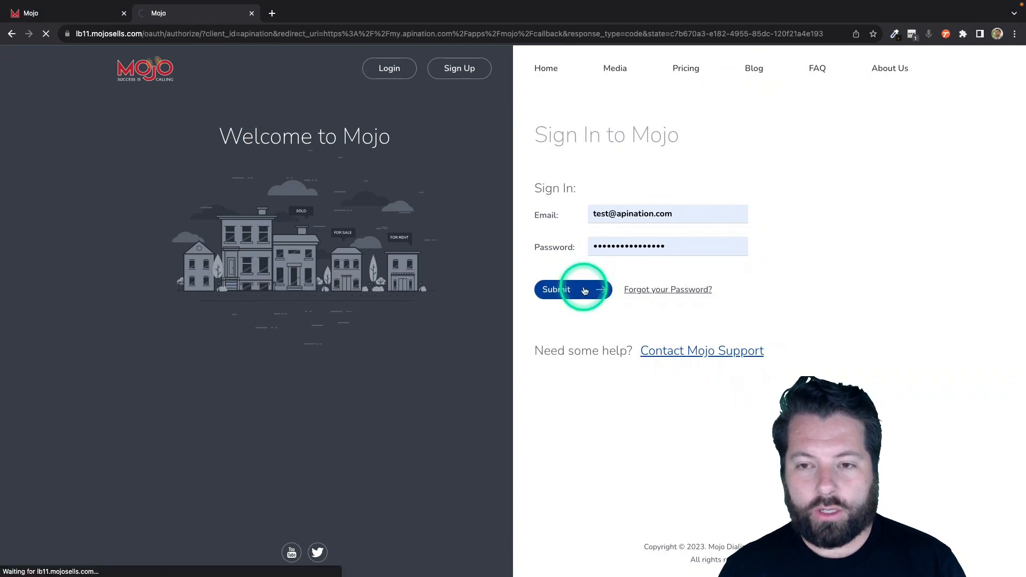
click(556, 289)
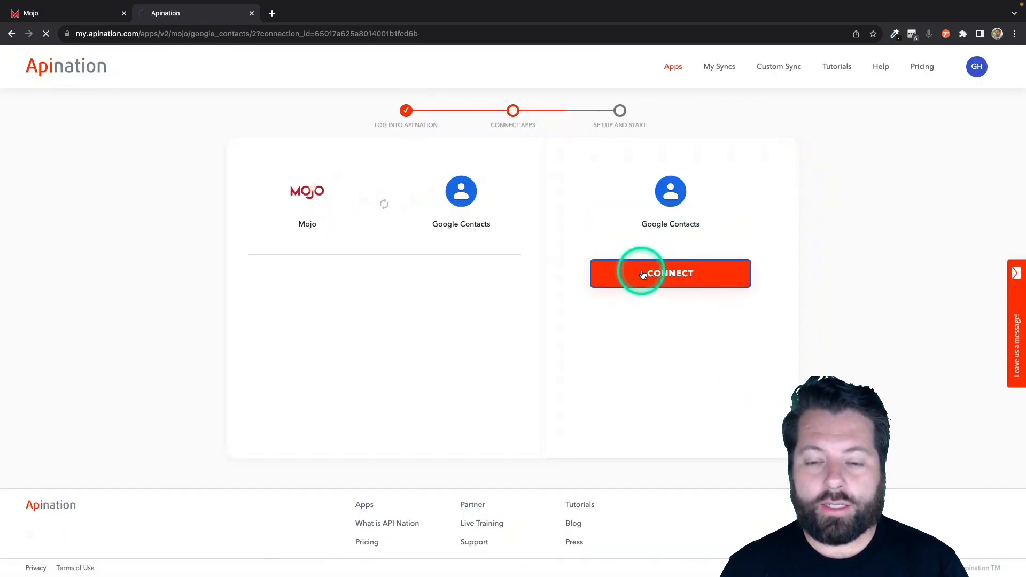
- Connect the Google Contacts account by choosing the Google account, reaching review settings
click(671, 272)
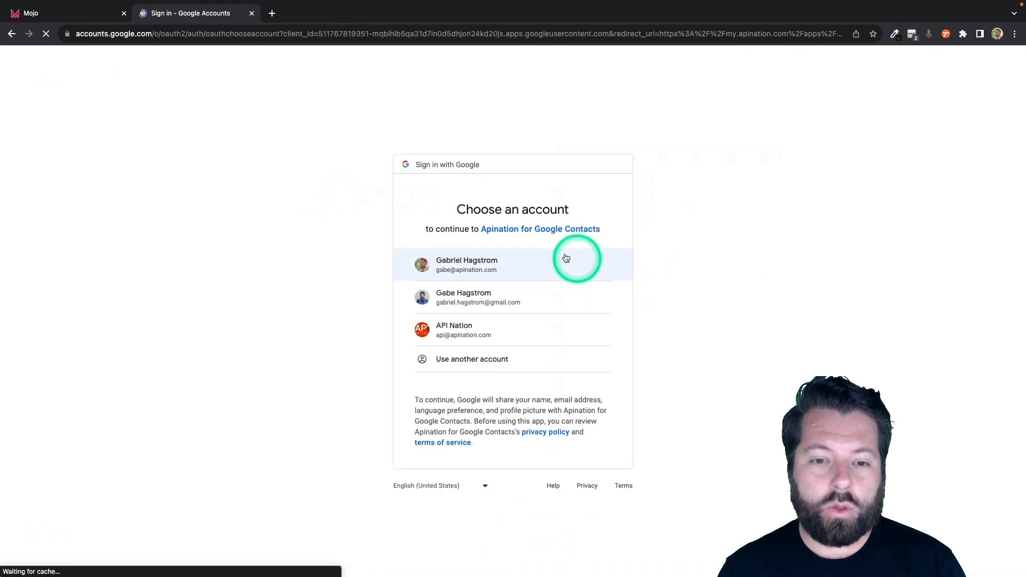
click(467, 264)
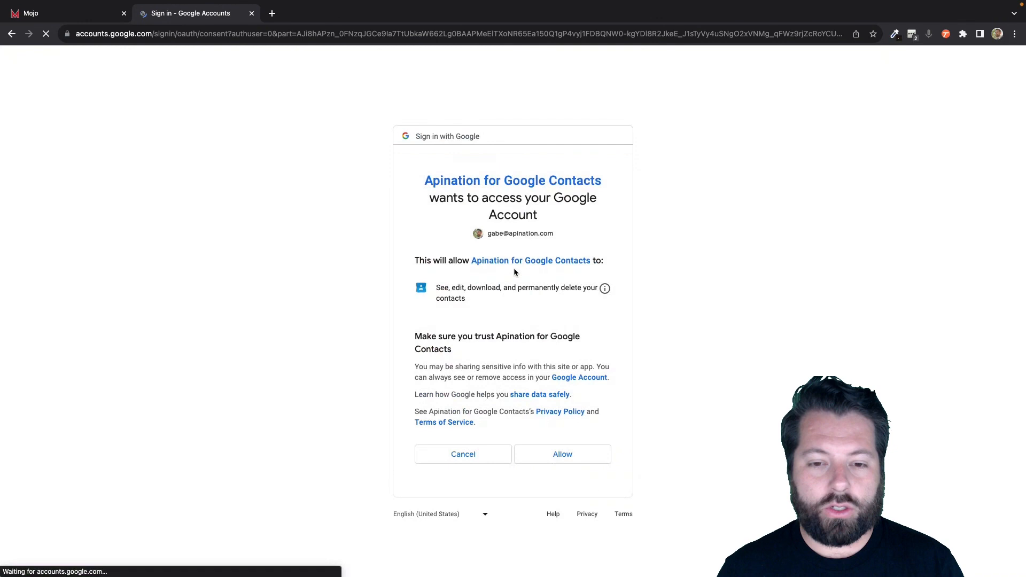
click(562, 454)
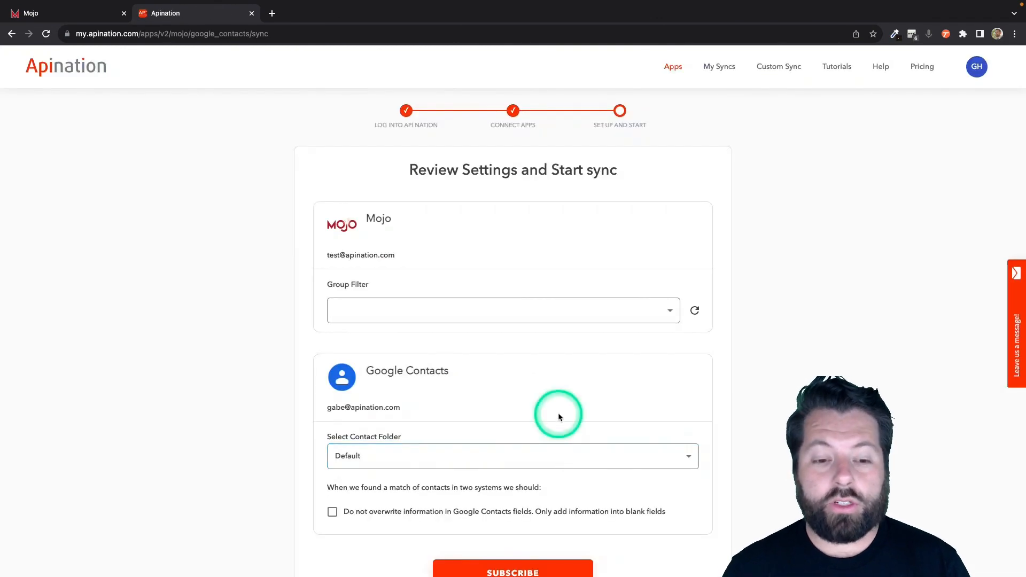
- Set the Mojo Group Filter to All, leaving the Google Contacts folder on Default
scroll(down, 3)
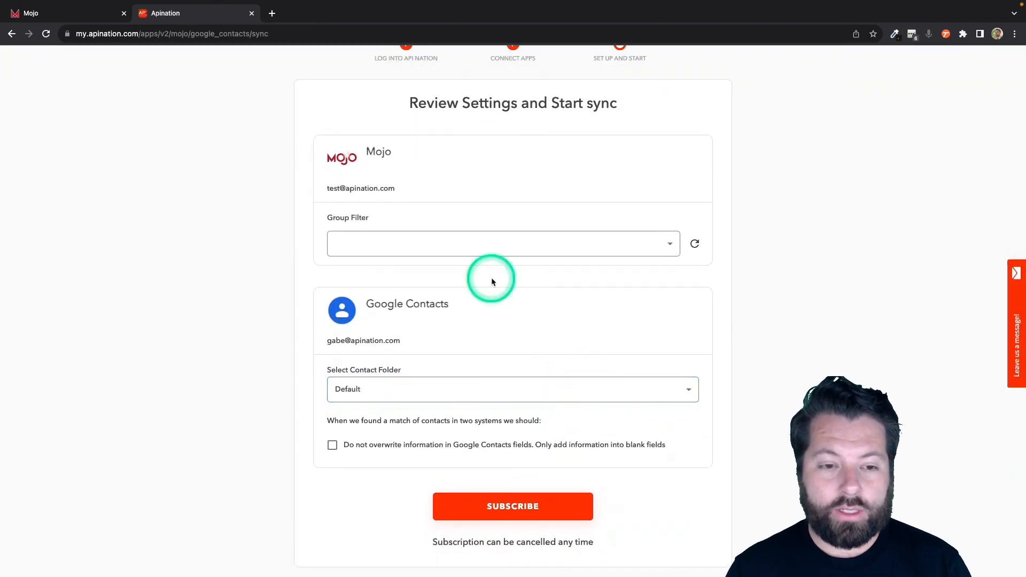
click(502, 244)
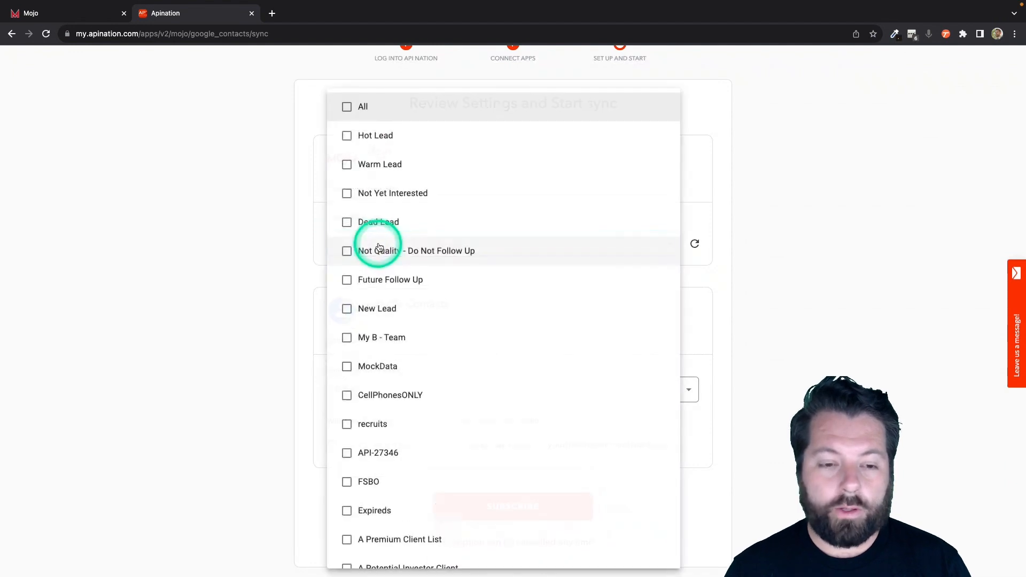
click(347, 107)
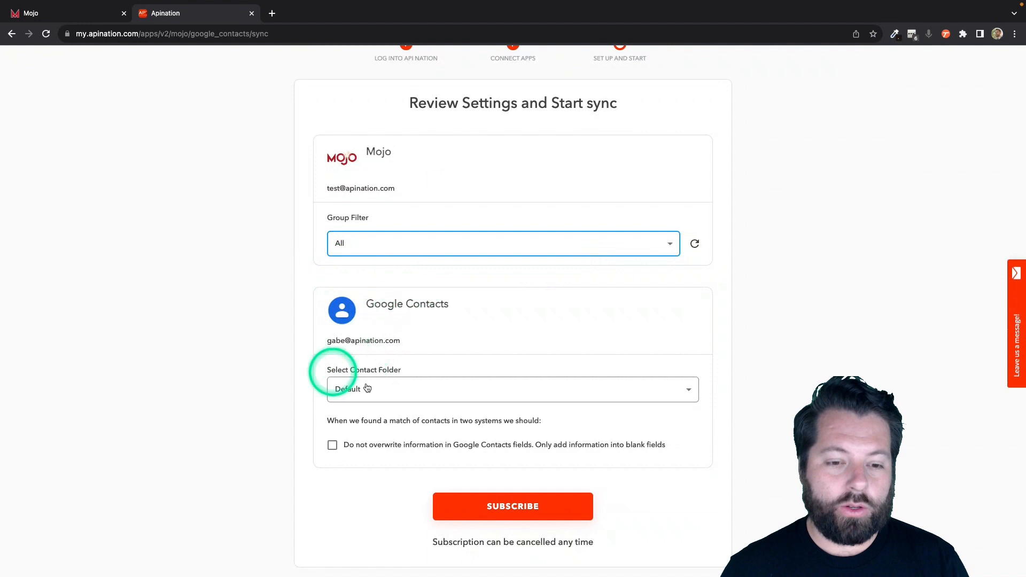
mouse_move(430, 456)
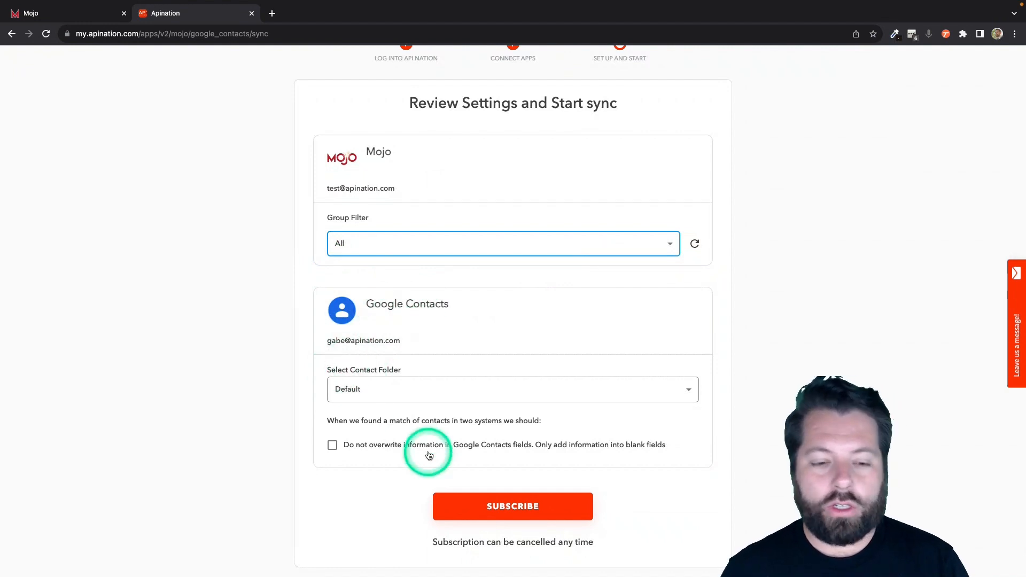
scroll(down, 3)
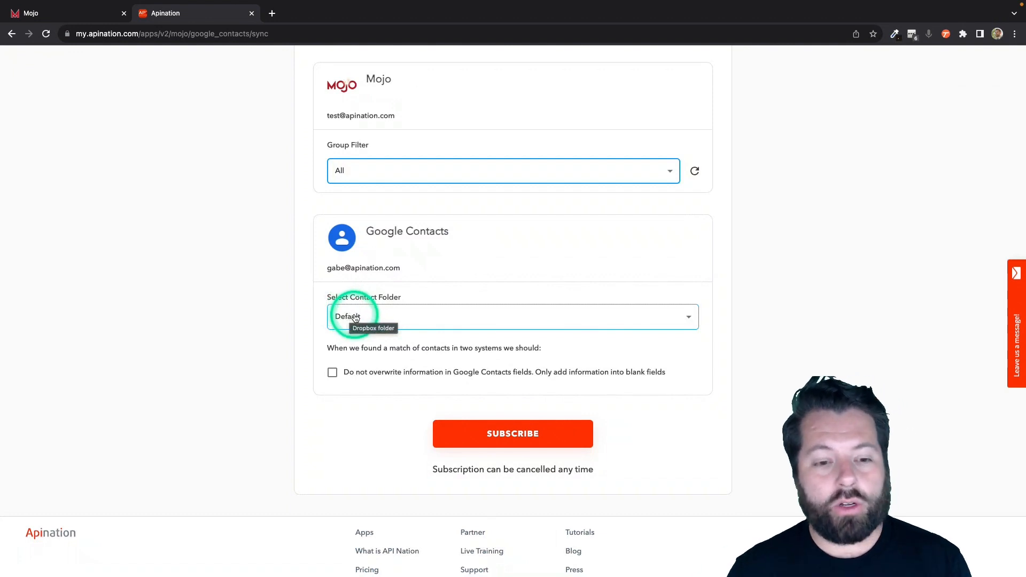
click(512, 316)
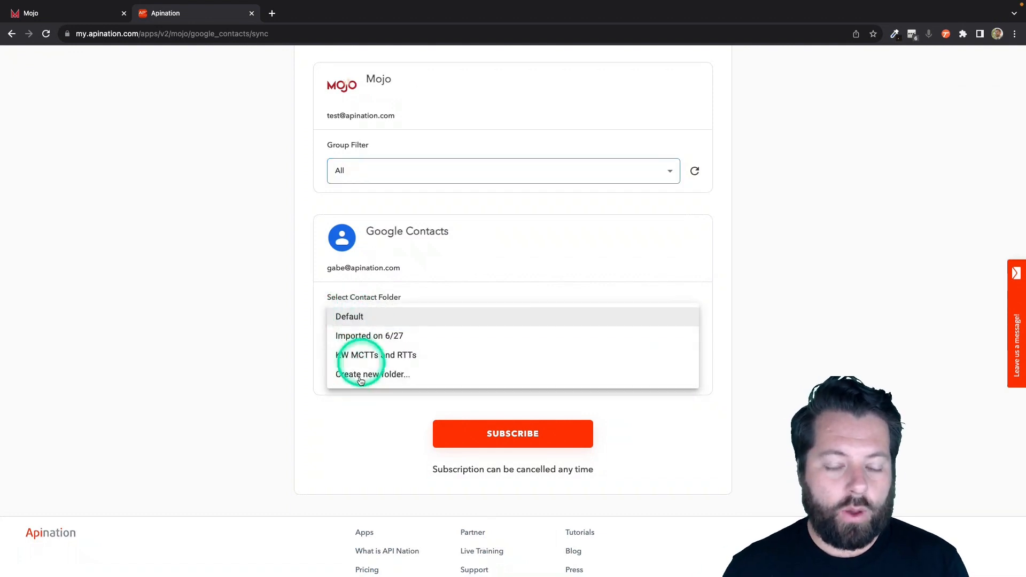
click(349, 316)
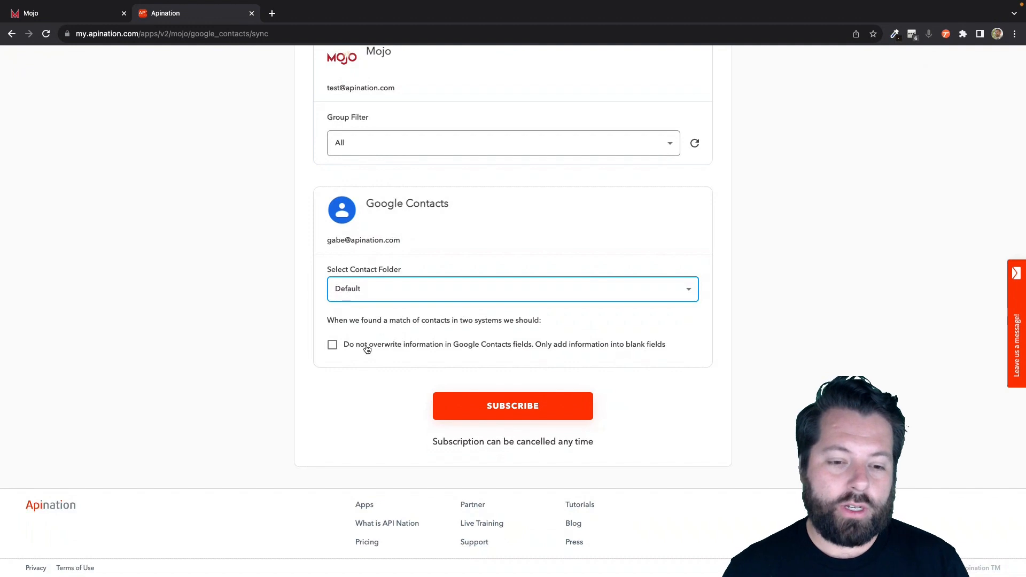
click(333, 345)
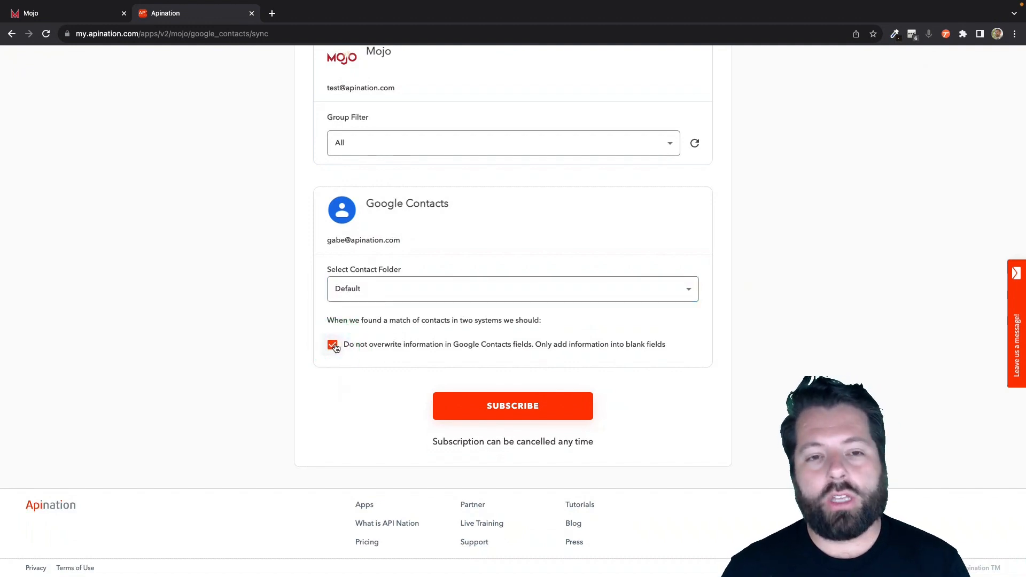
click(332, 345)
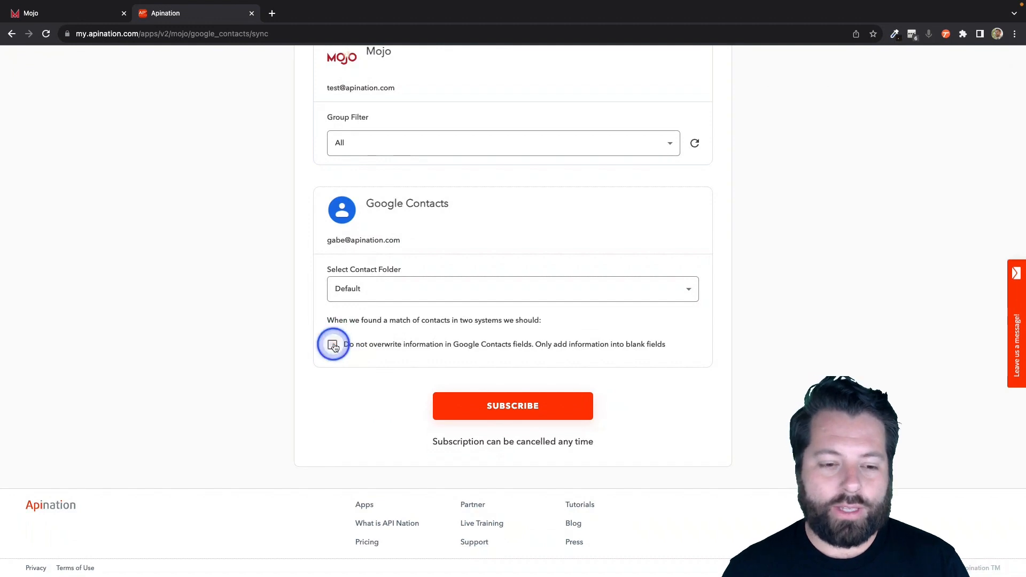
click(333, 344)
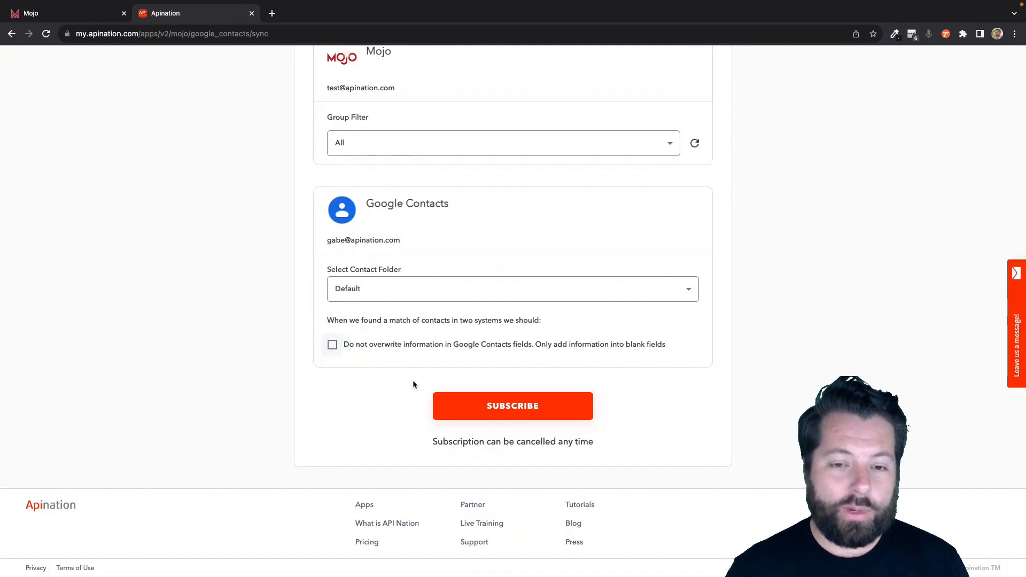
click(513, 407)
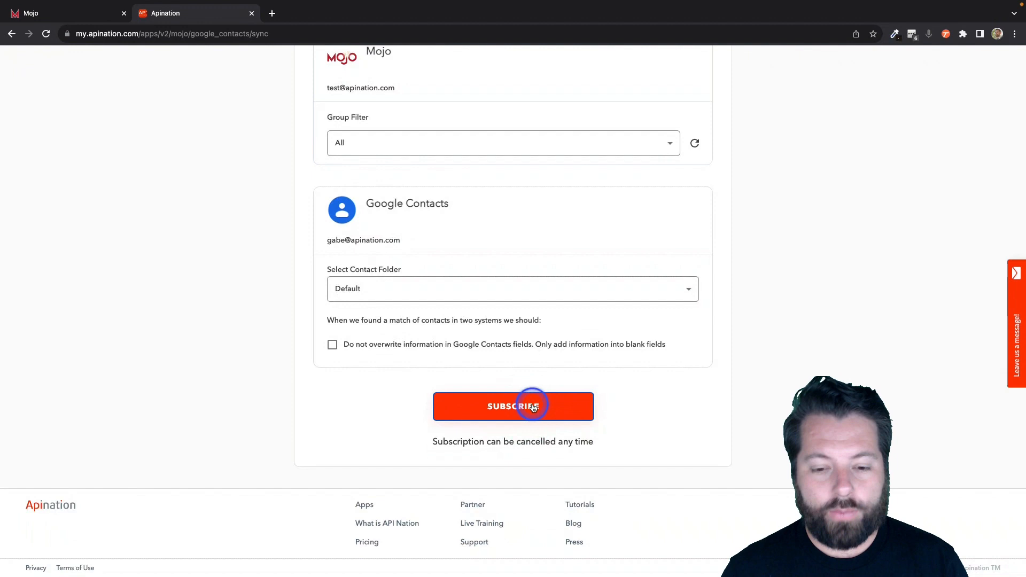
- Subscribe to create the sync, landing on the Mojo contacts to Google Contacts workflow page
click(512, 406)
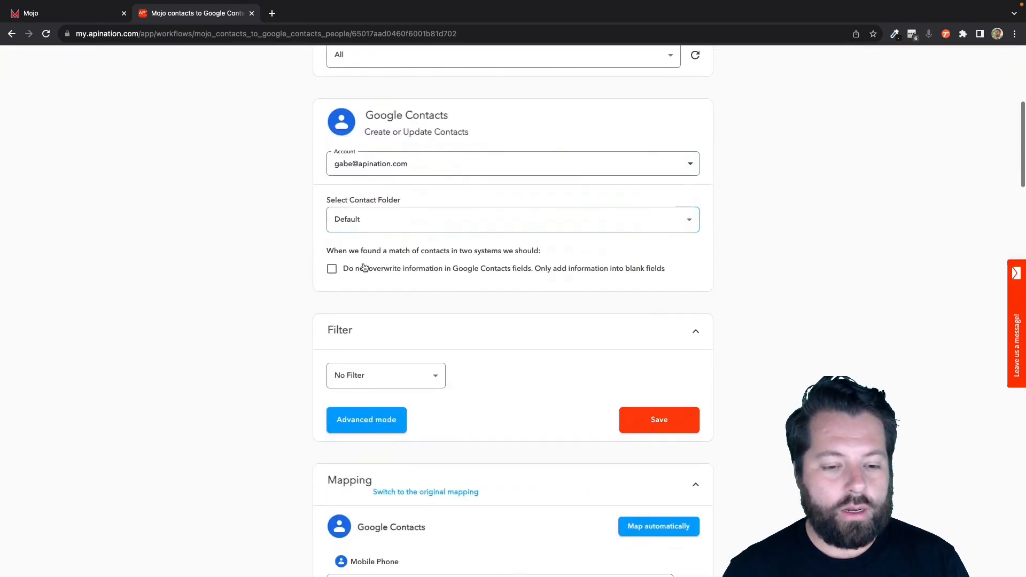
scroll(down, 3)
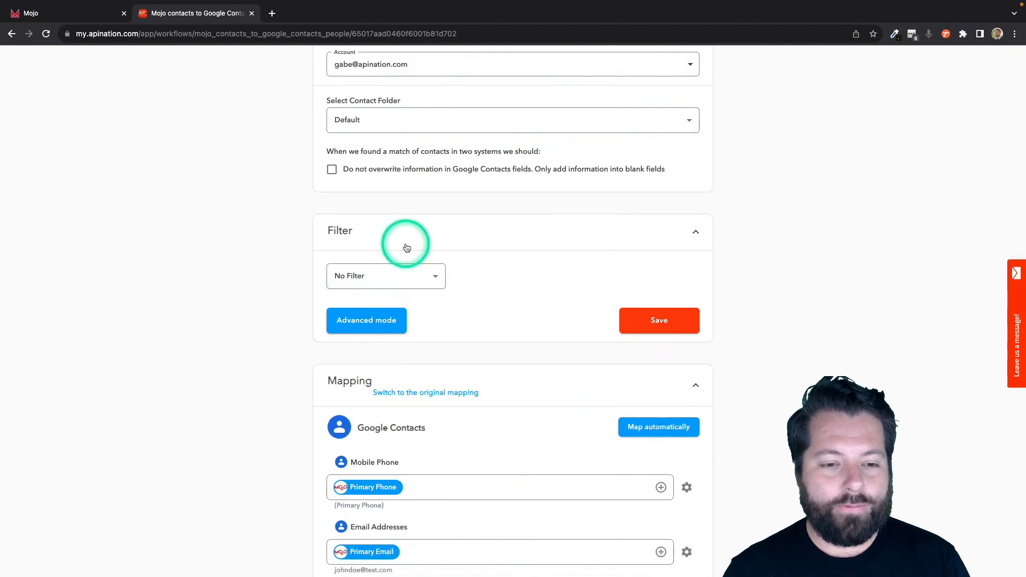
mouse_move(423, 276)
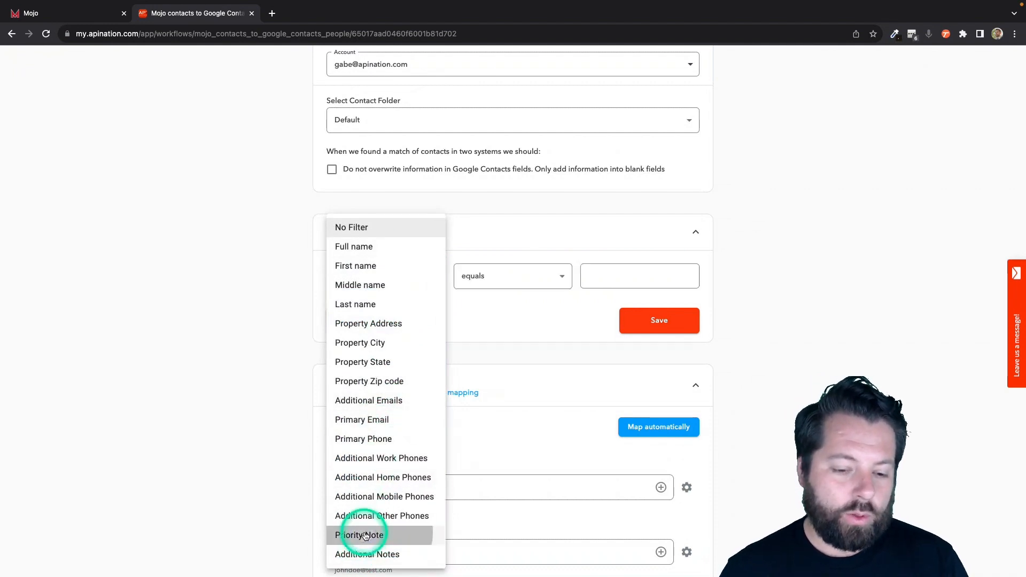
click(359, 535)
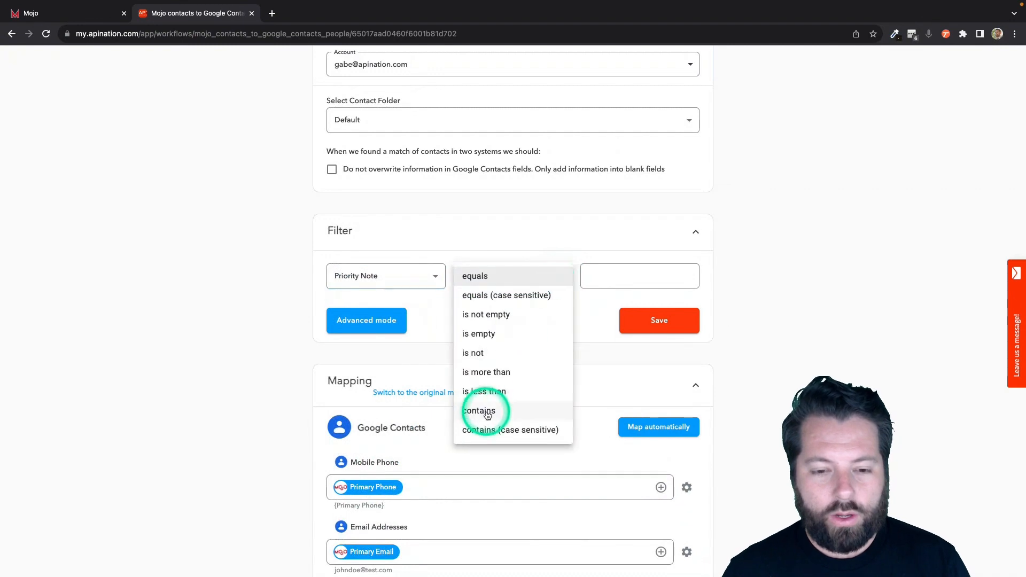
click(479, 411)
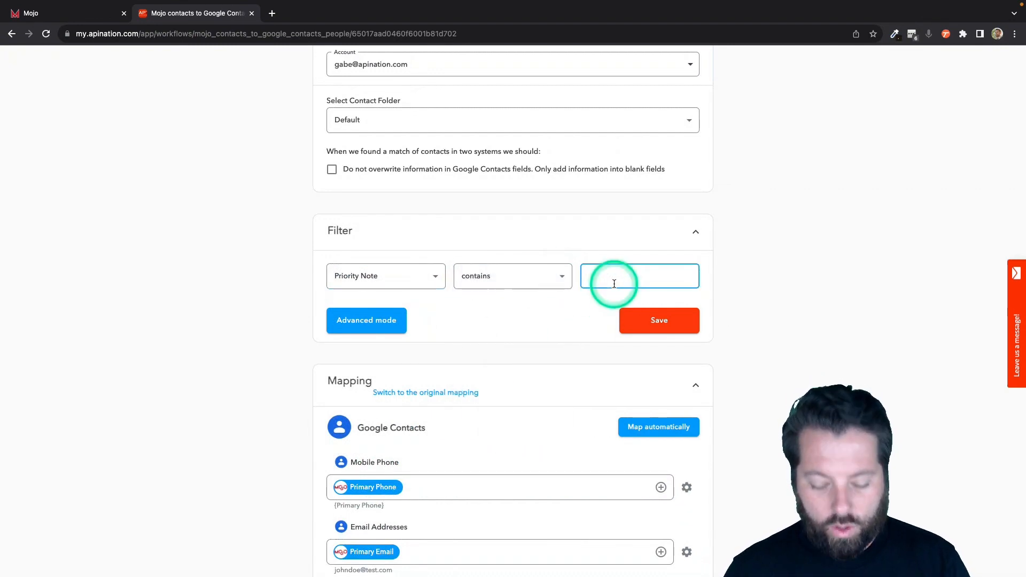
text(Sync)
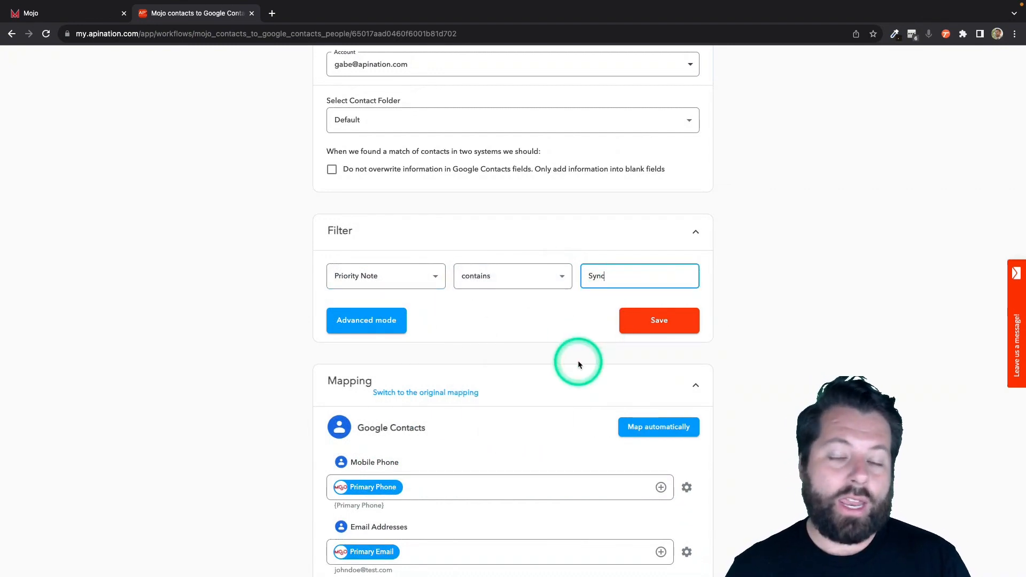
mouse_move(480, 259)
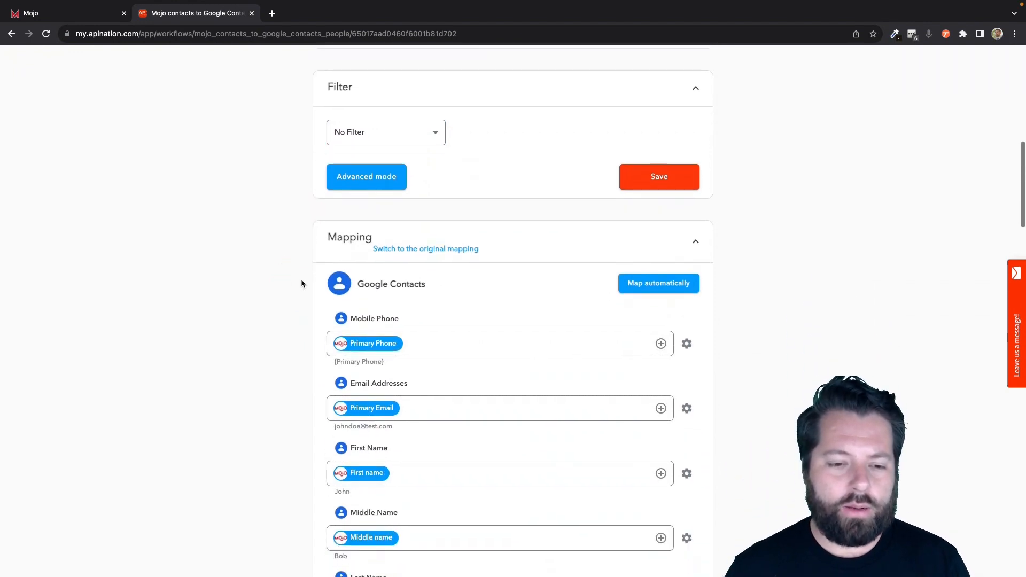
scroll(down, 3)
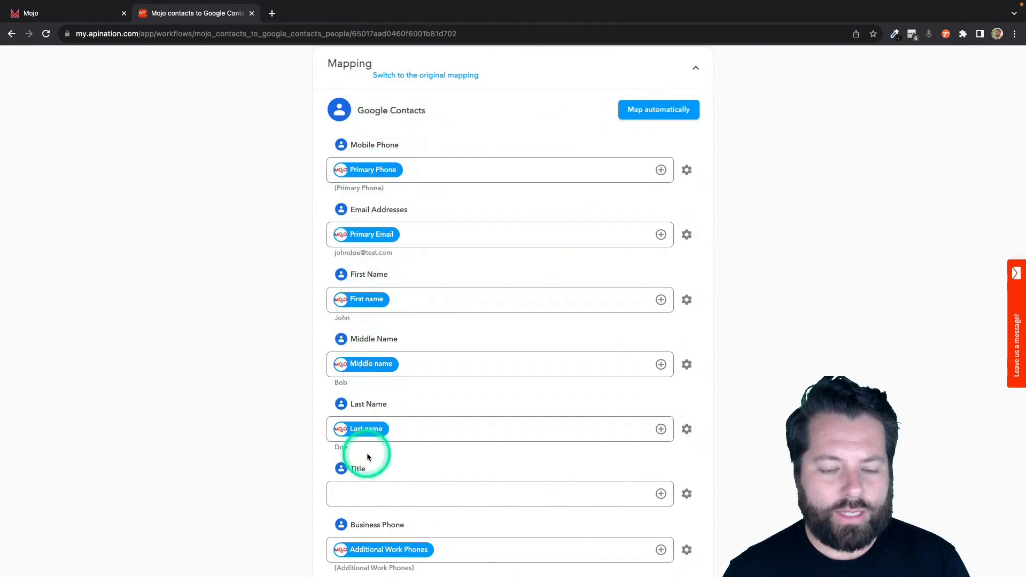
- Map Other Phone, Street, City, State and ZIP to Mojo's additional phones and property address fields
scroll(down, 3)
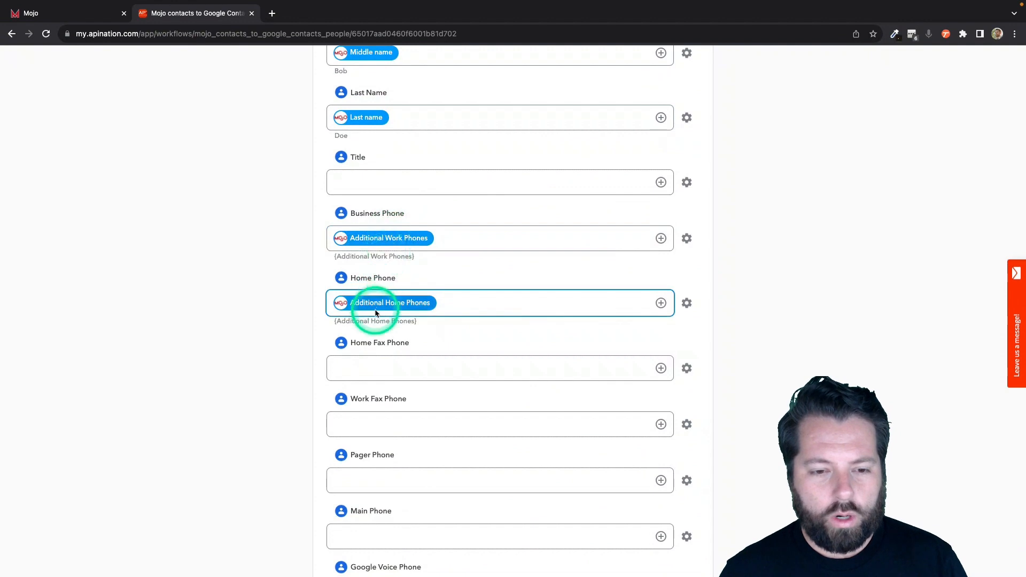
scroll(down, 3)
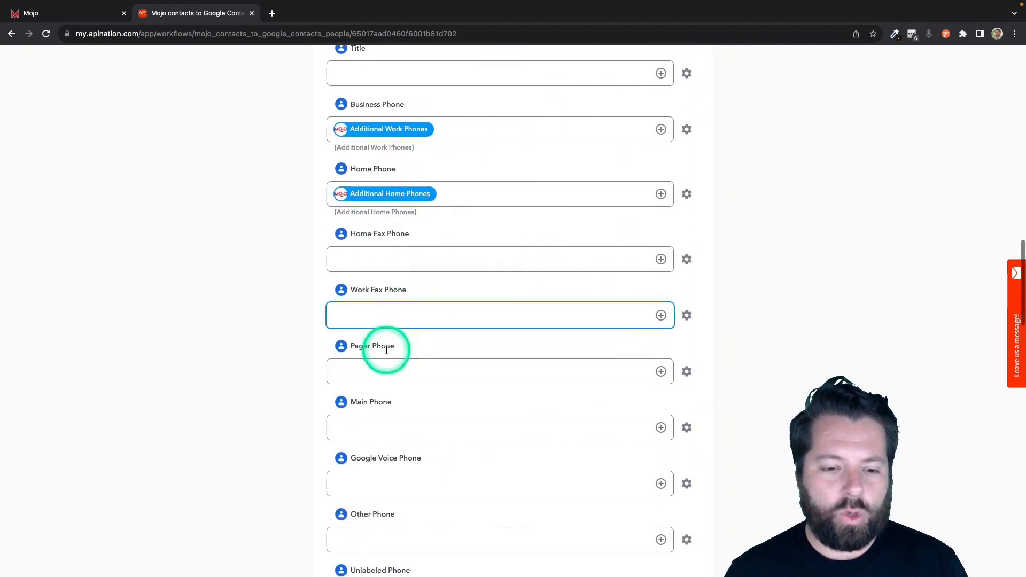
scroll(down, 3)
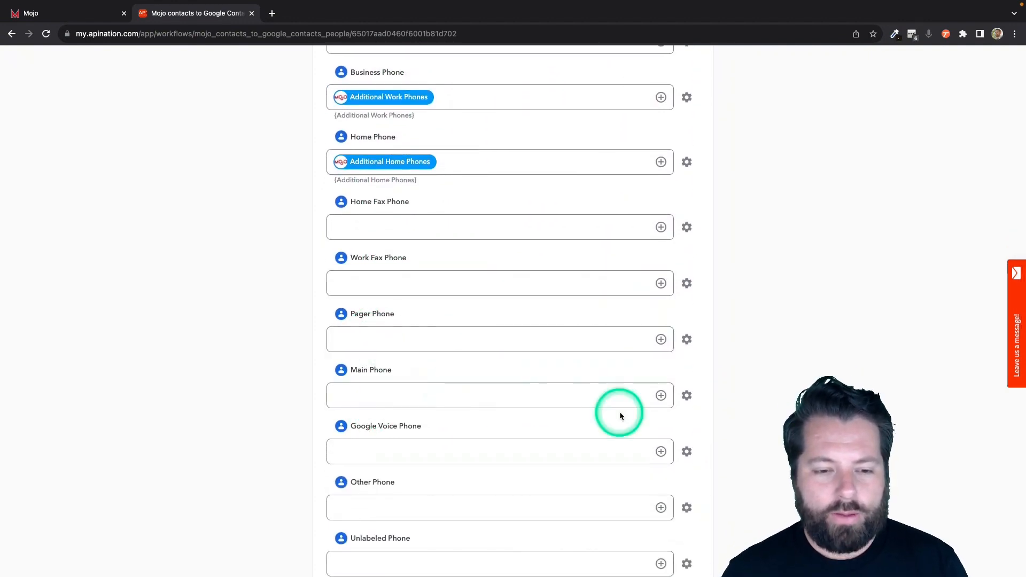
click(661, 508)
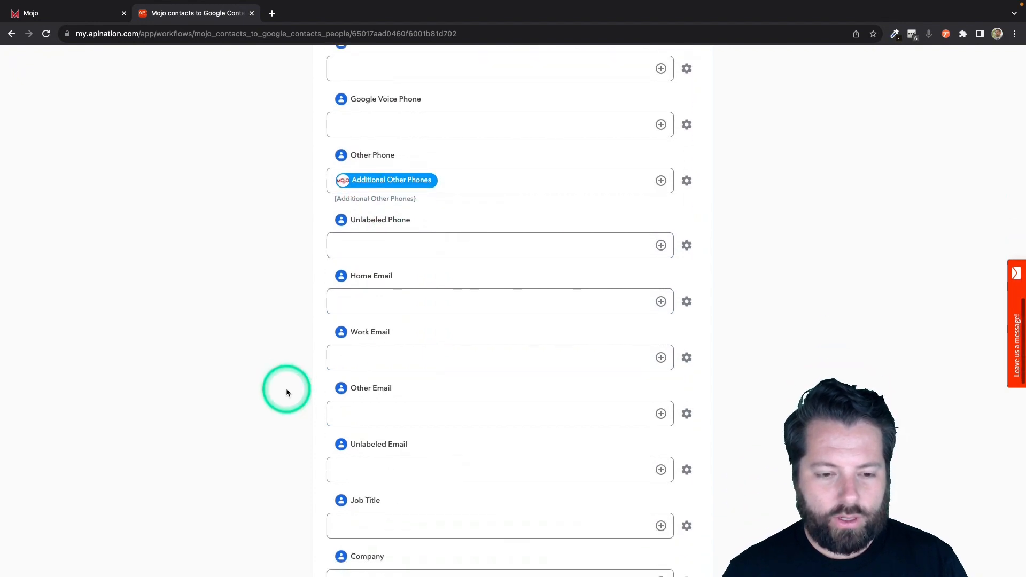
scroll(down, 3)
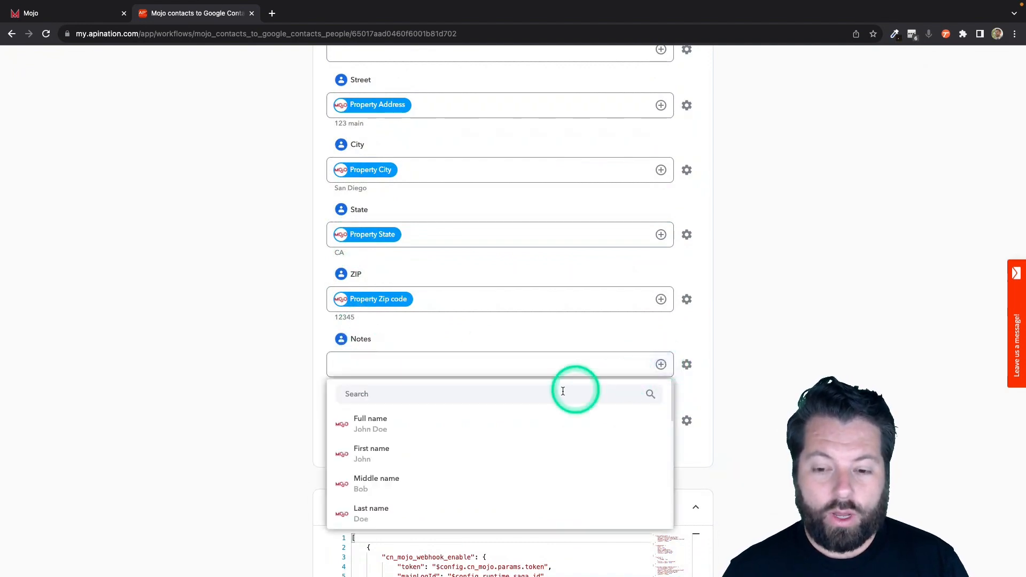
- Search 'not' and map Notes to Mojo's Priority Note and Additional Notes
text(not)
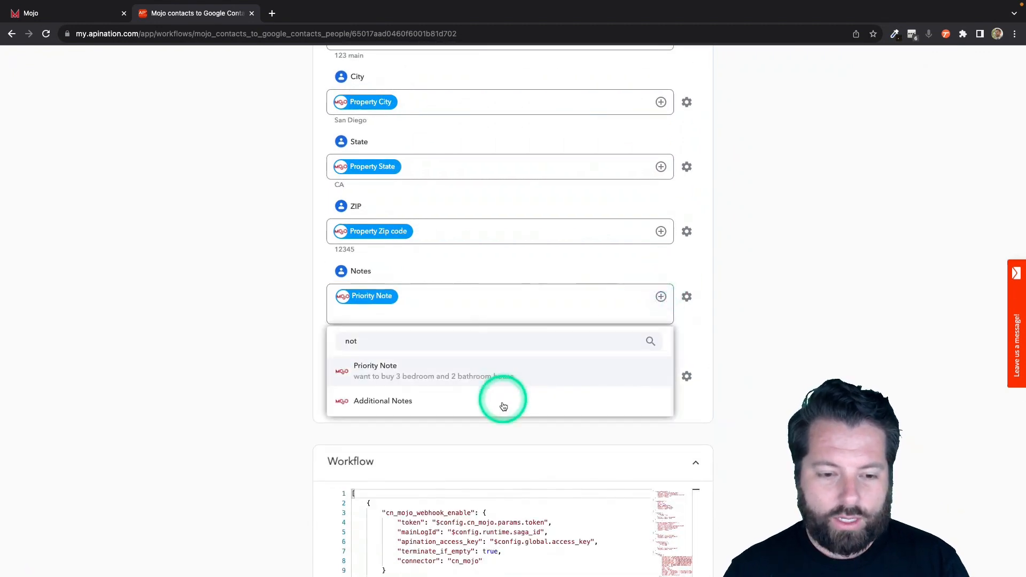
click(383, 401)
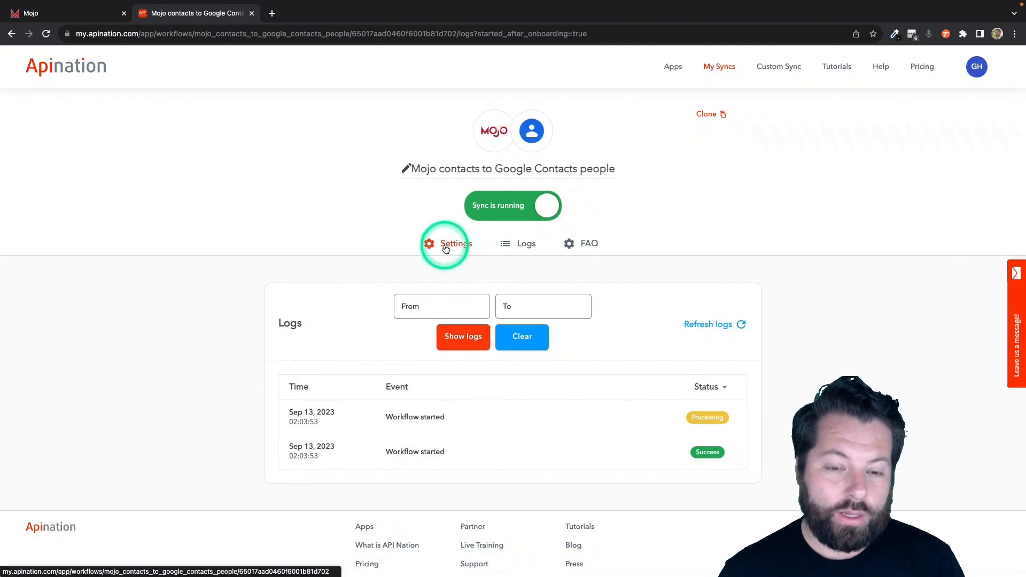
- In the sync's Settings, restrict the Group Filter to the Hot Lead group only
click(446, 243)
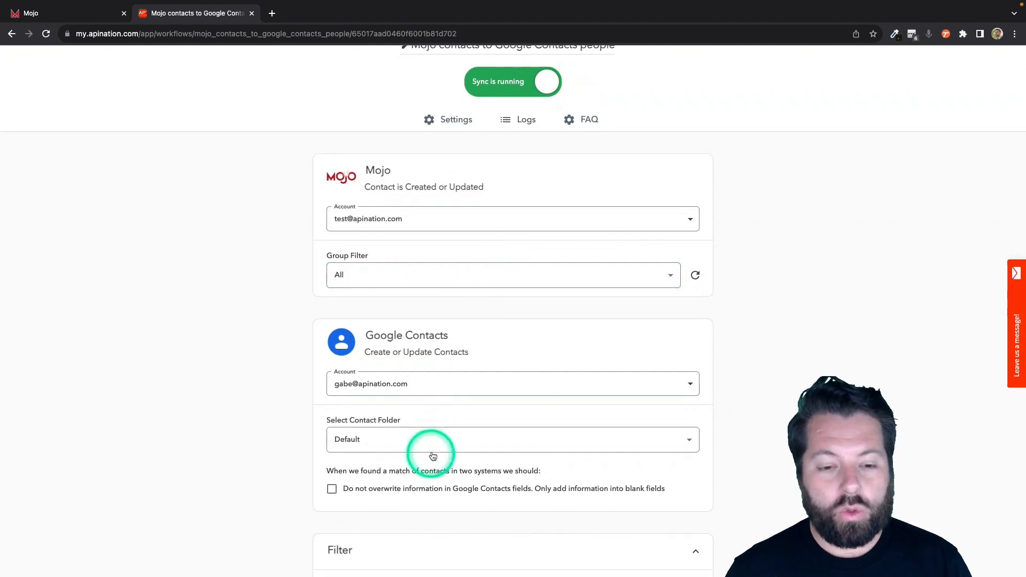
click(503, 275)
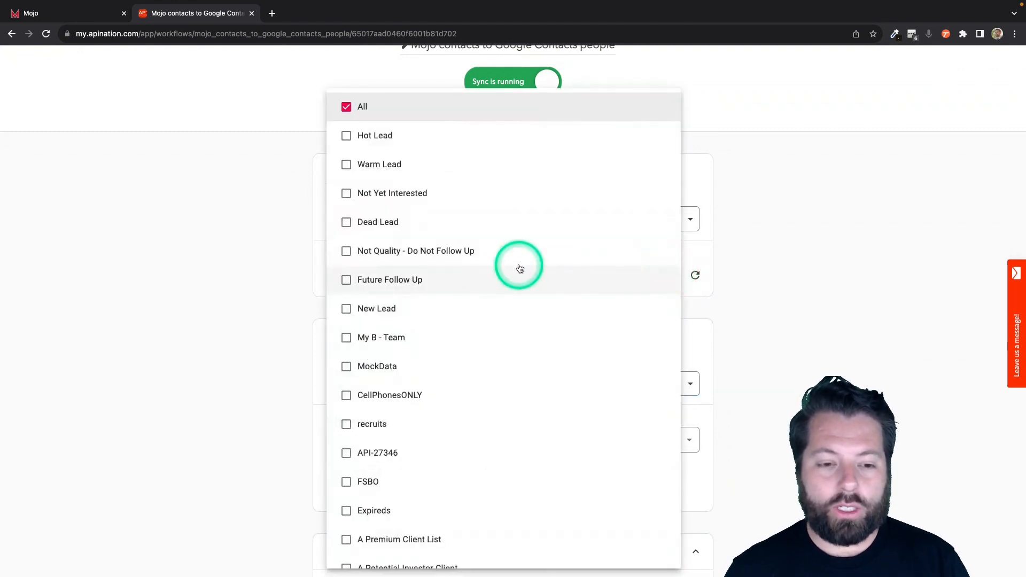
click(346, 136)
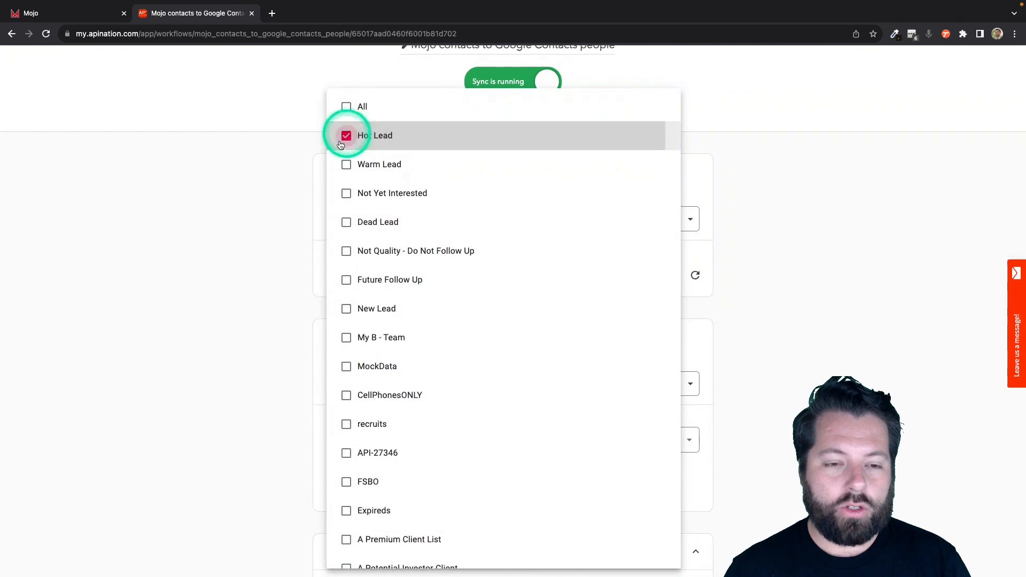
click(346, 136)
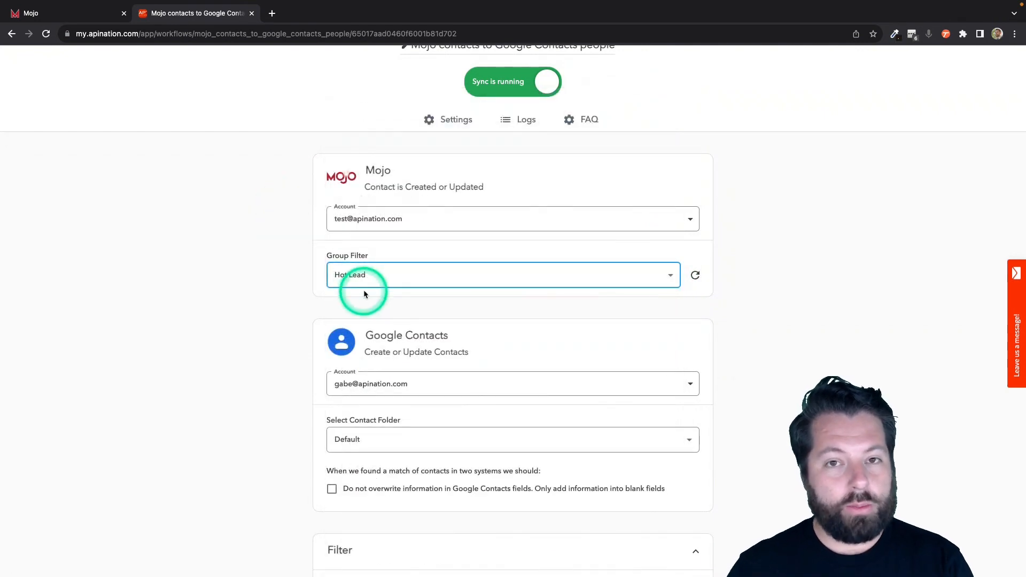
click(367, 290)
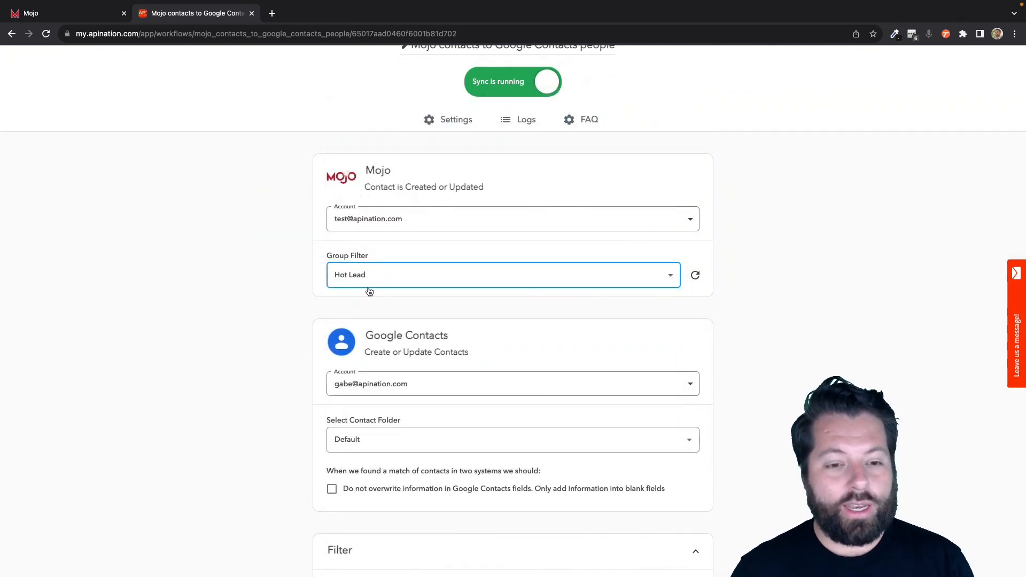
- Choose MojoHotLeads as the Google Contacts folder for the filtered contacts
scroll(down, 3)
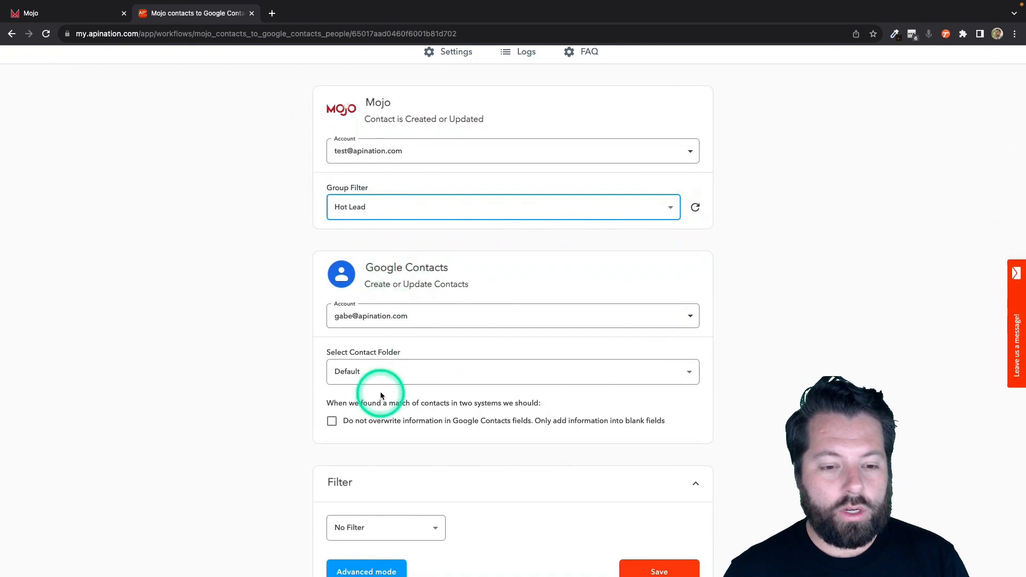
click(512, 372)
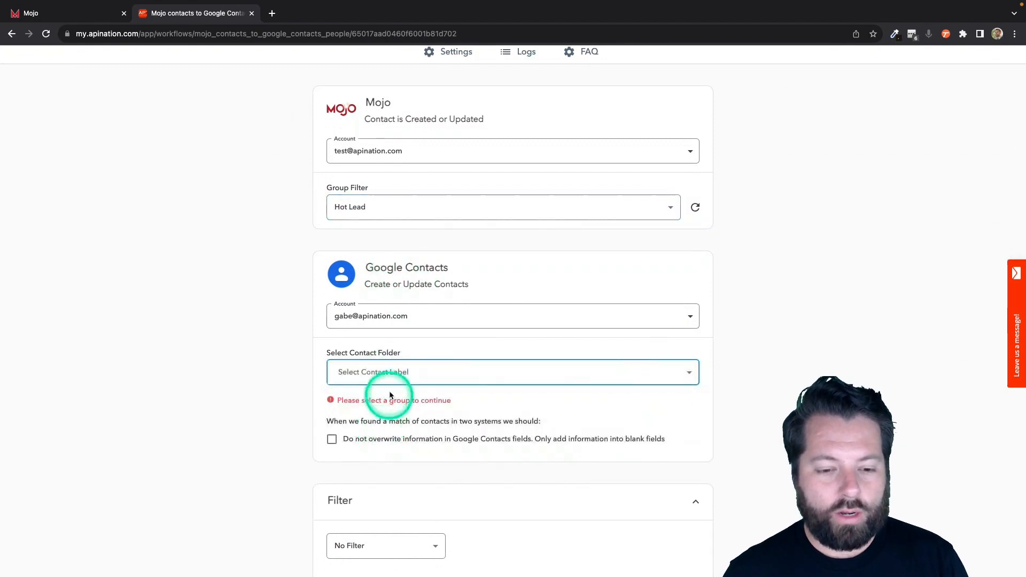
text(MojoHotLeads)
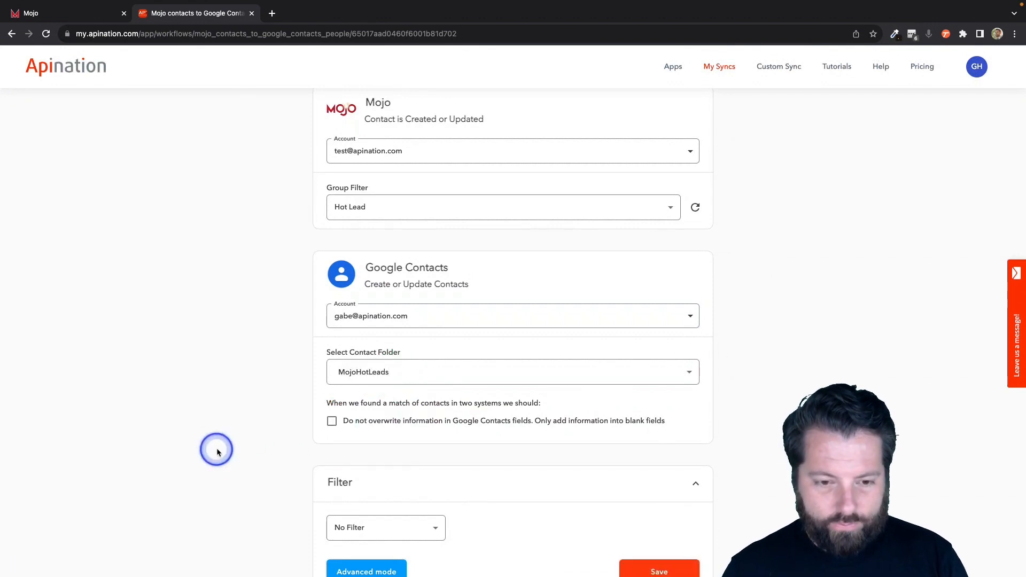
scroll(down, 3)
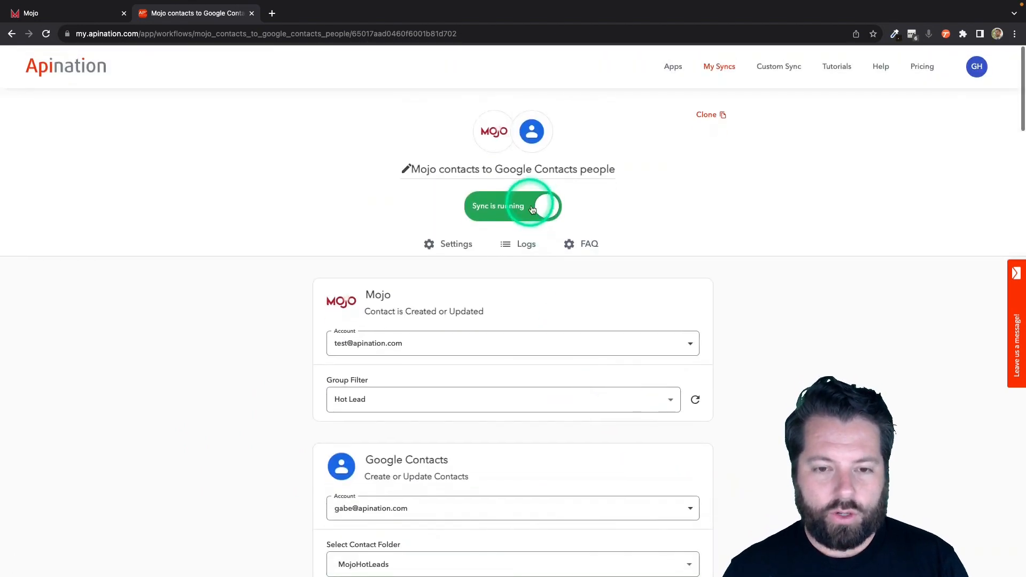
- Clone the Mojo contacts to Google Contacts people sync into a new tab
scroll(down, 3)
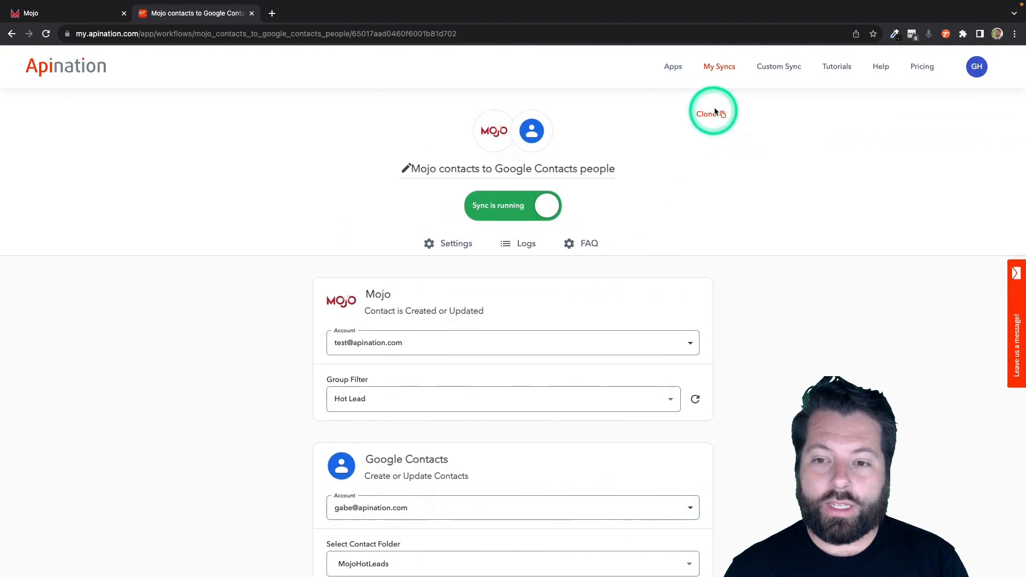
click(710, 114)
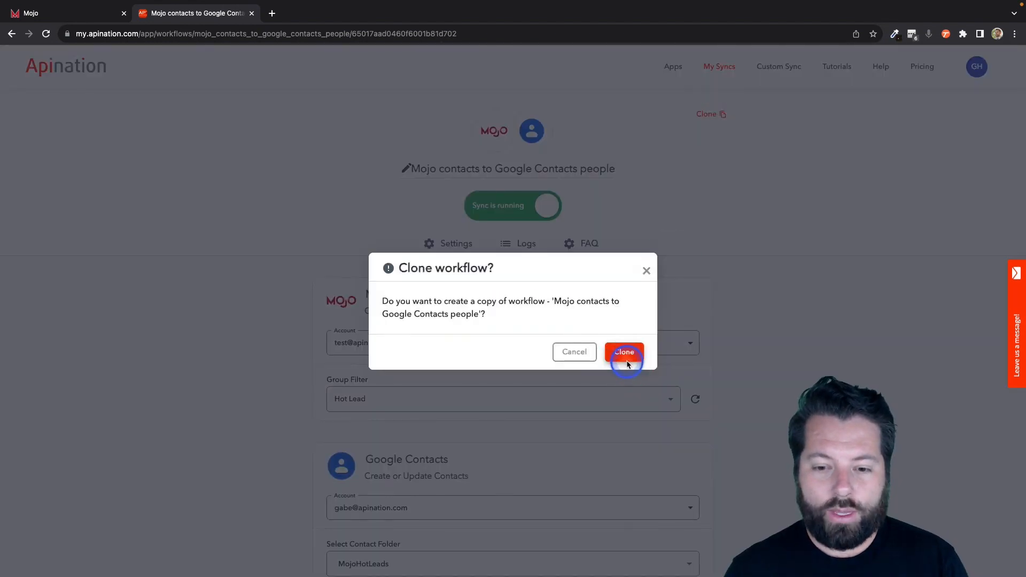
click(624, 352)
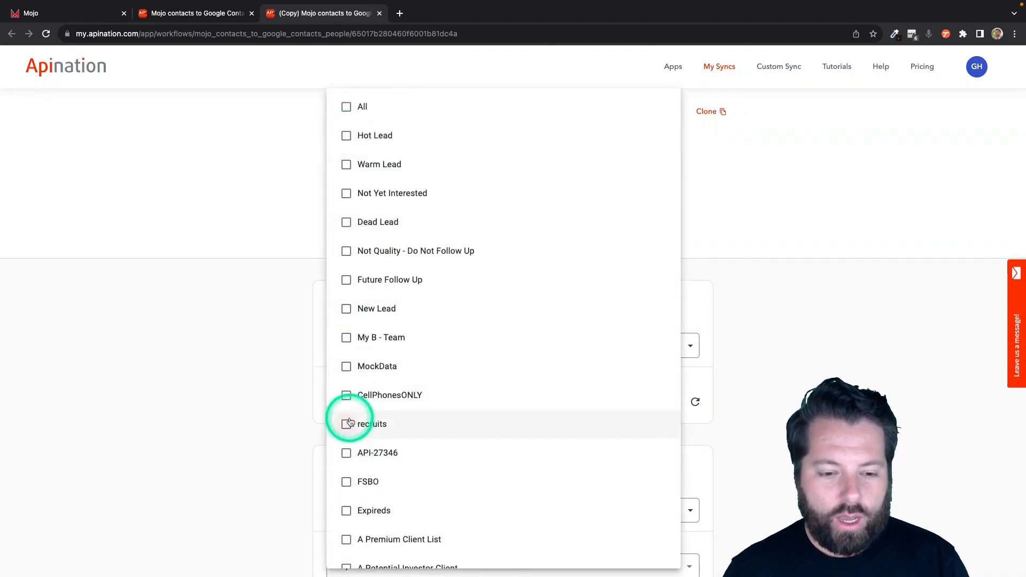
- Filter the copied sync to the recruits group and search 'Recruit' for its contact folder
click(372, 425)
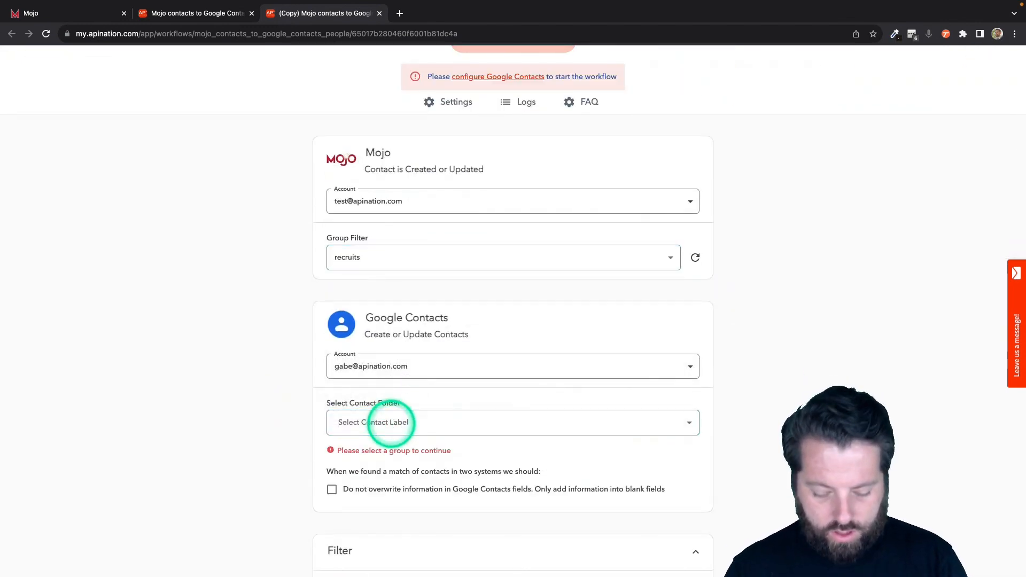
text(Recruit)
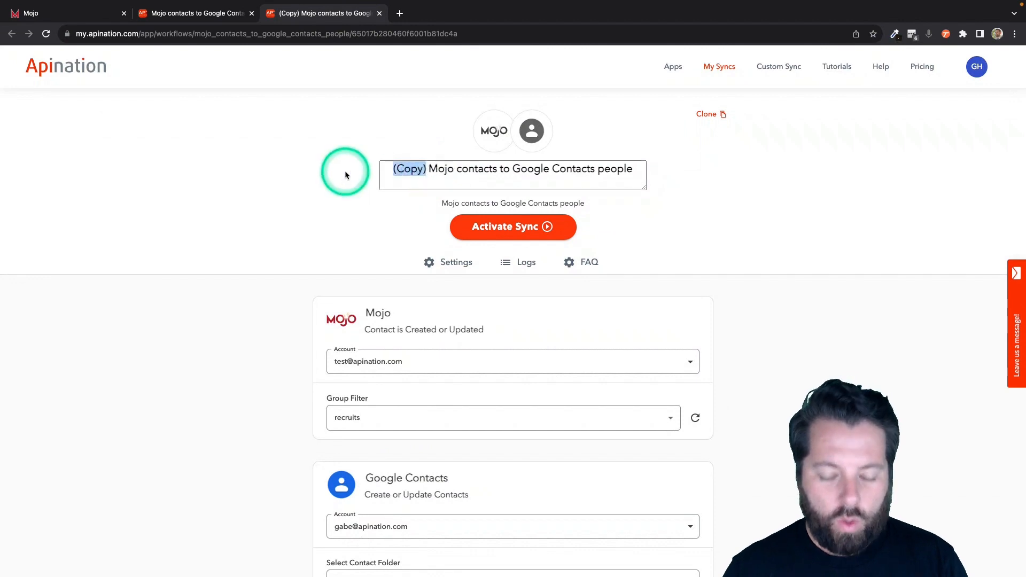
- Retitle the copy starting with 'Rec', activate the sync and view its logs
text(Recruits)
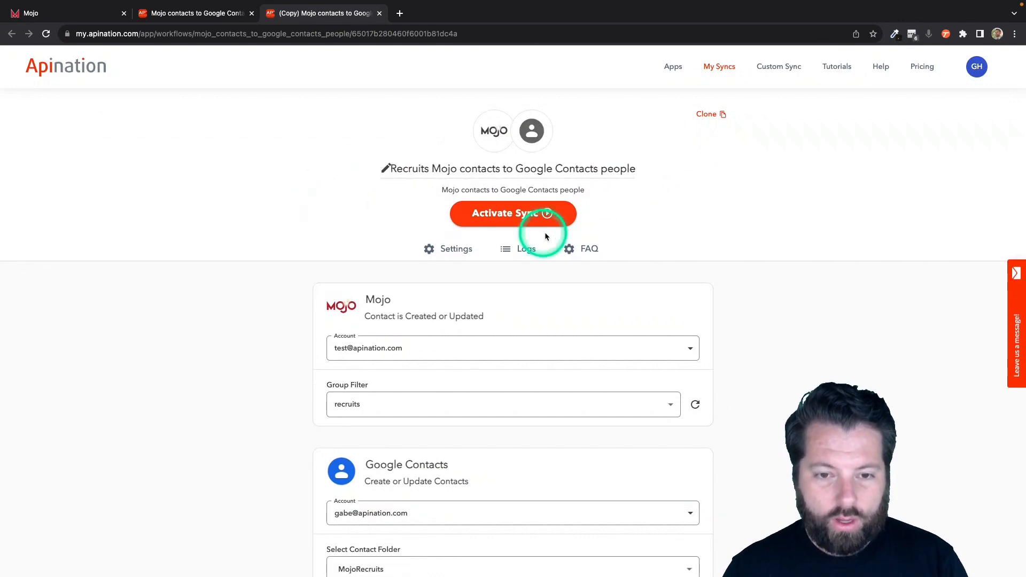
click(512, 214)
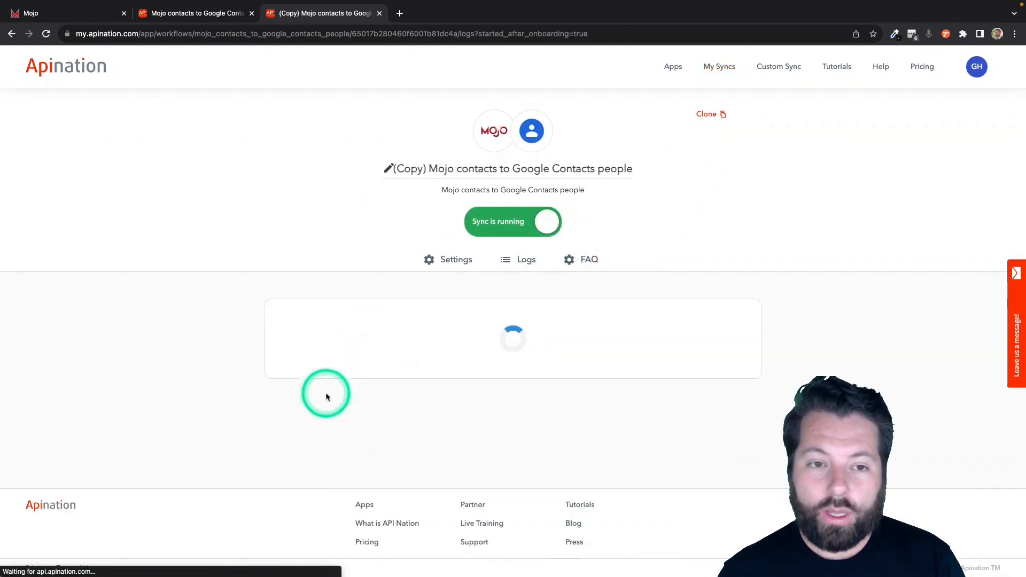
click(526, 259)
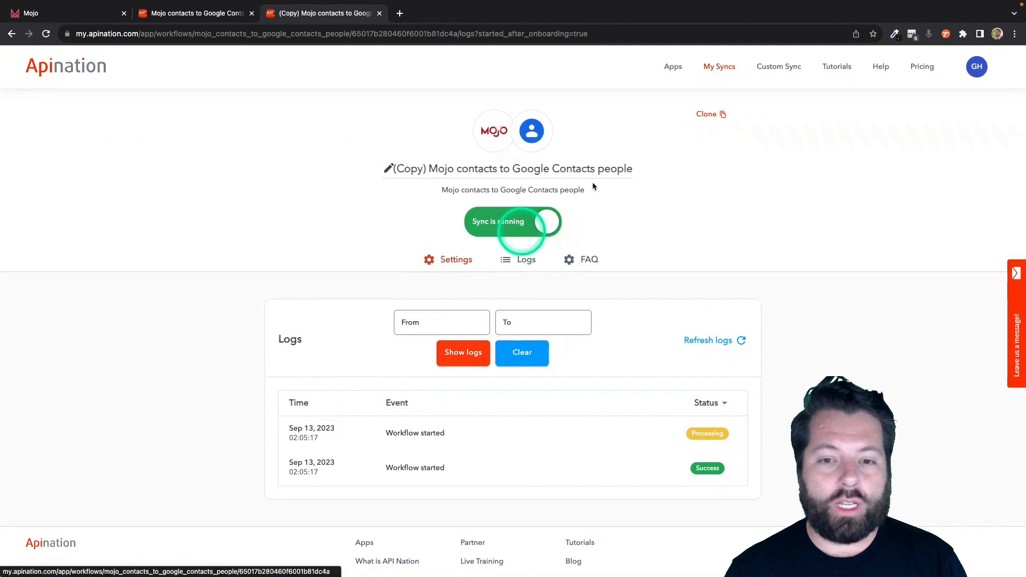